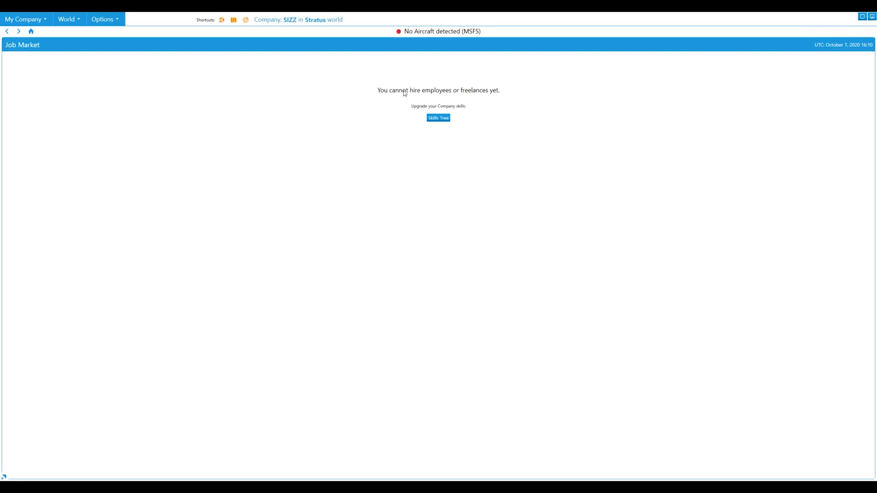
{"action": "mouse_move", "coordinate": [497, 98]}
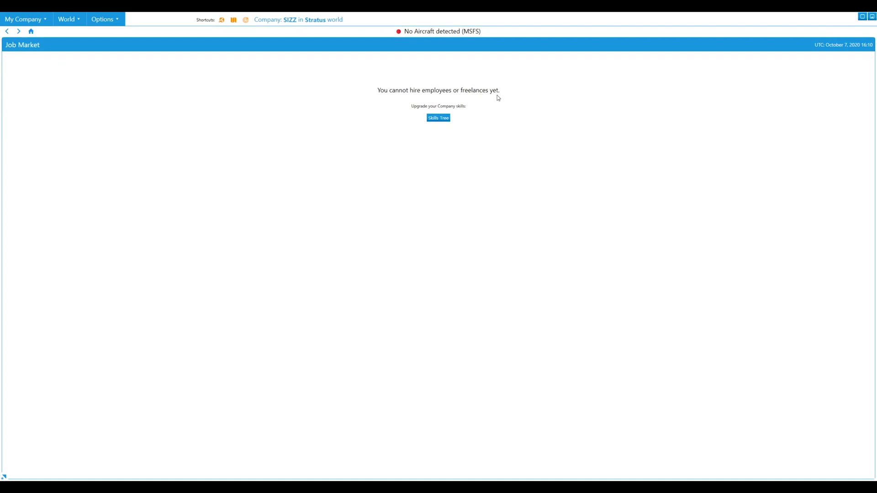
{"action": "mouse_move", "coordinate": [439, 118]}
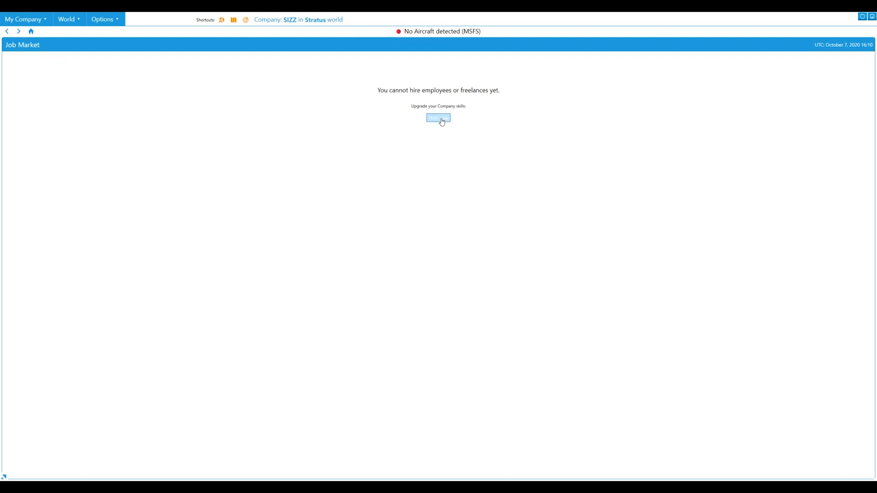
Go to the company Skills Tree to unlock hiring of pilots and copilots
{"action": "left_click", "coordinate": [437, 118]}
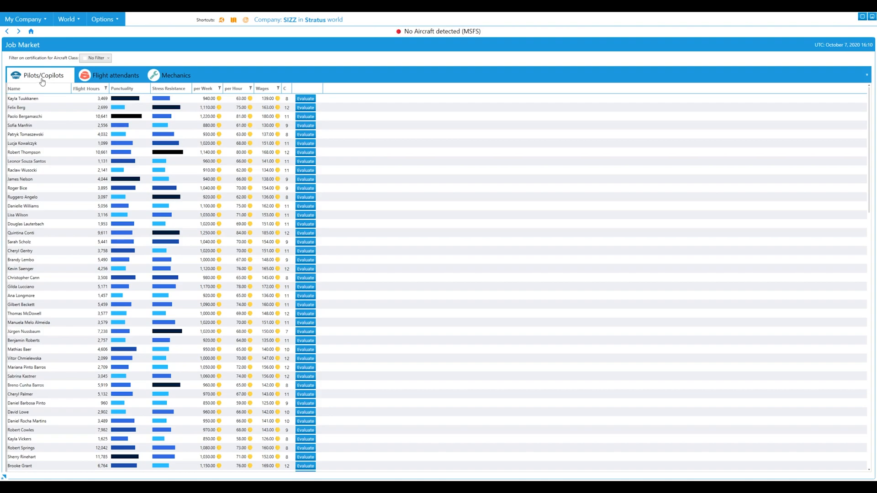
{"action": "mouse_move", "coordinate": [55, 83]}
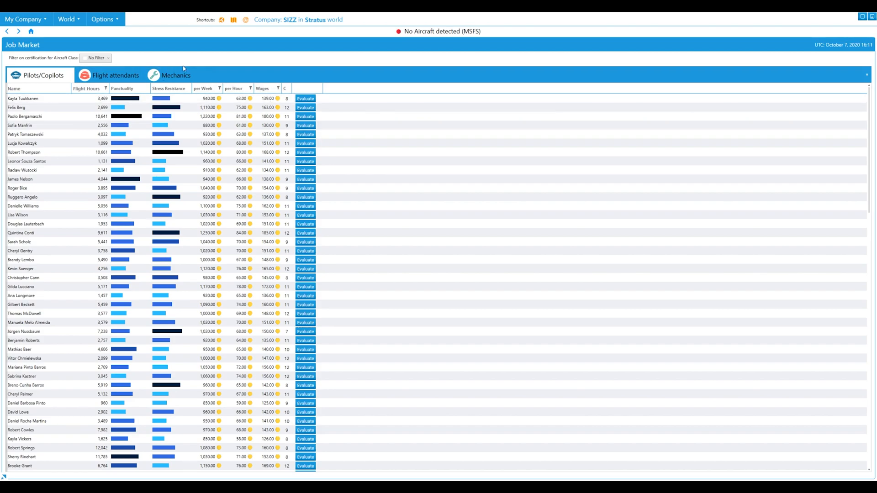
Sort the pilot list by Wages, cheapest first, then by the C column
{"action": "left_click", "coordinate": [262, 88]}
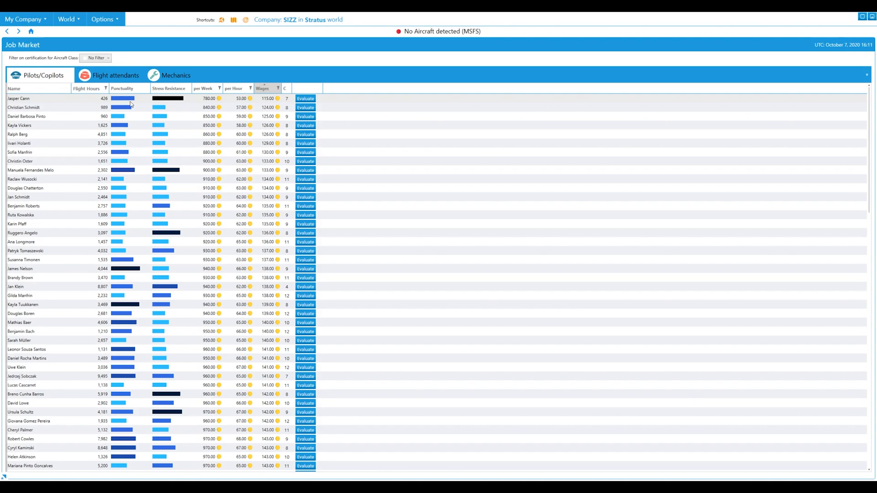
{"action": "mouse_move", "coordinate": [181, 102]}
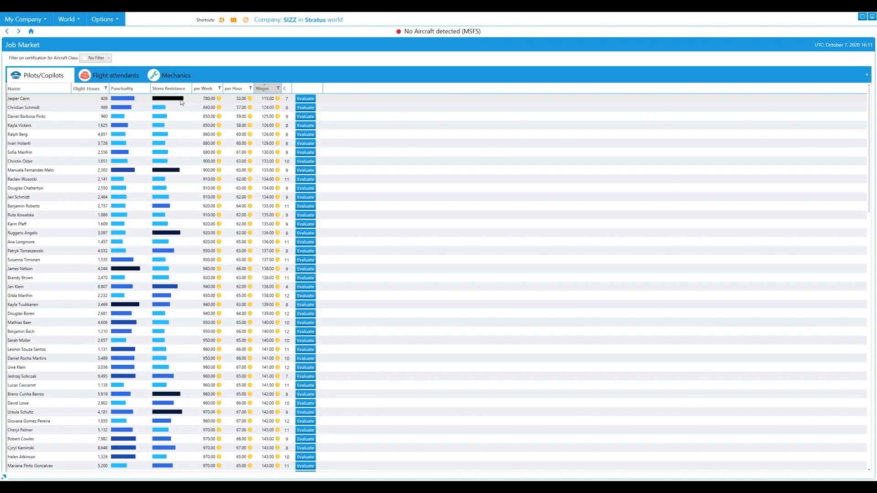
{"action": "mouse_move", "coordinate": [234, 101]}
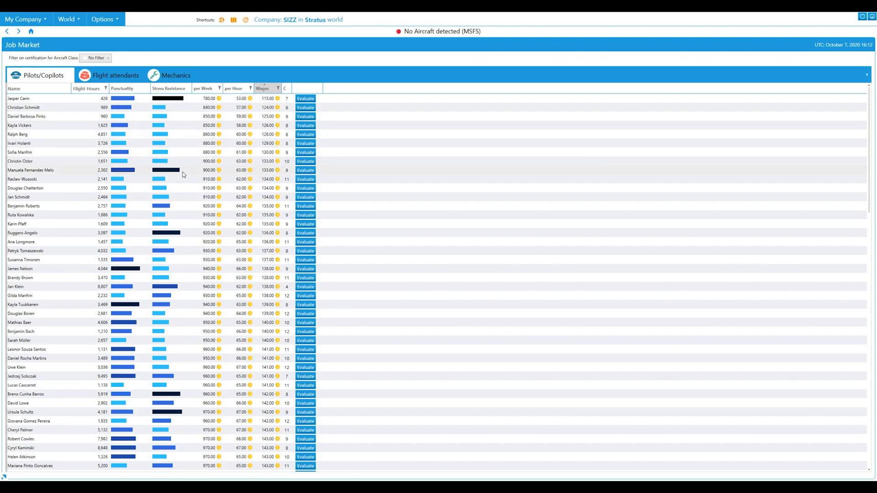
{"action": "mouse_move", "coordinate": [34, 172]}
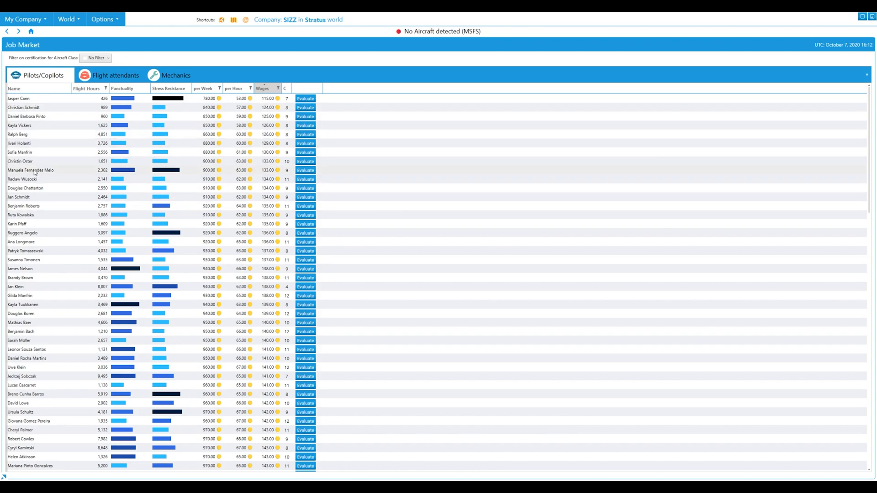
{"action": "mouse_move", "coordinate": [212, 165]}
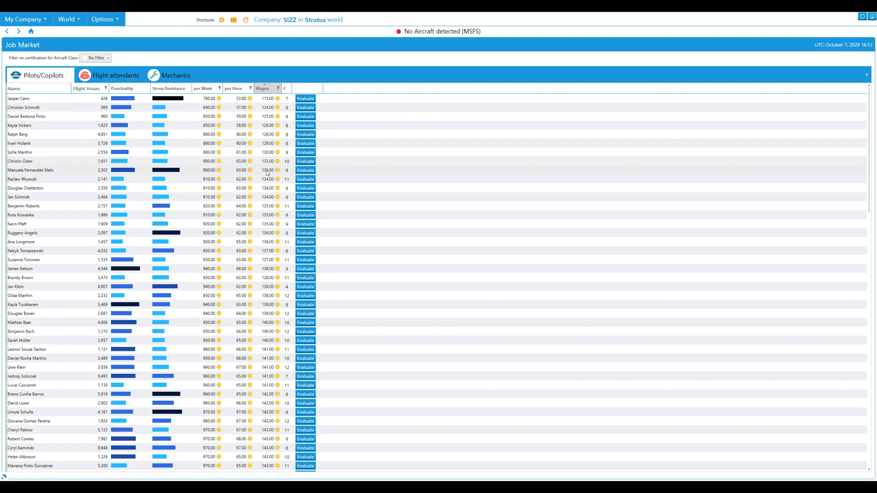
{"action": "mouse_move", "coordinate": [268, 171]}
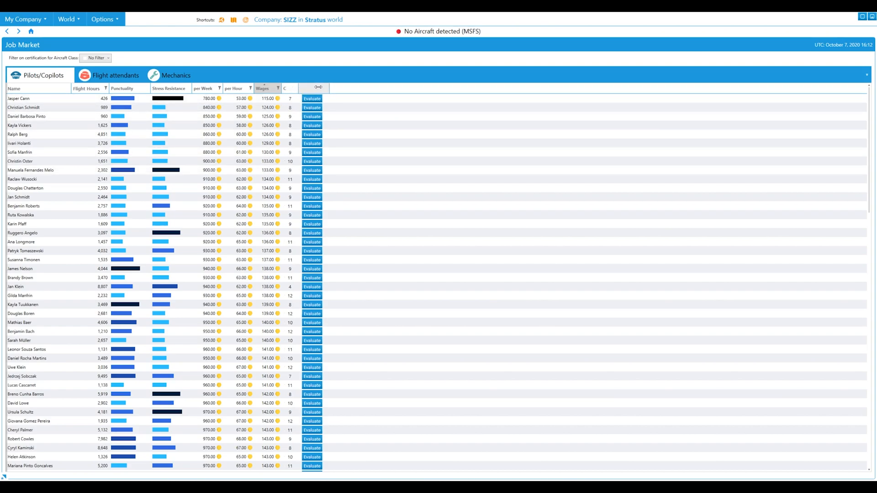
{"action": "left_click", "coordinate": [286, 88]}
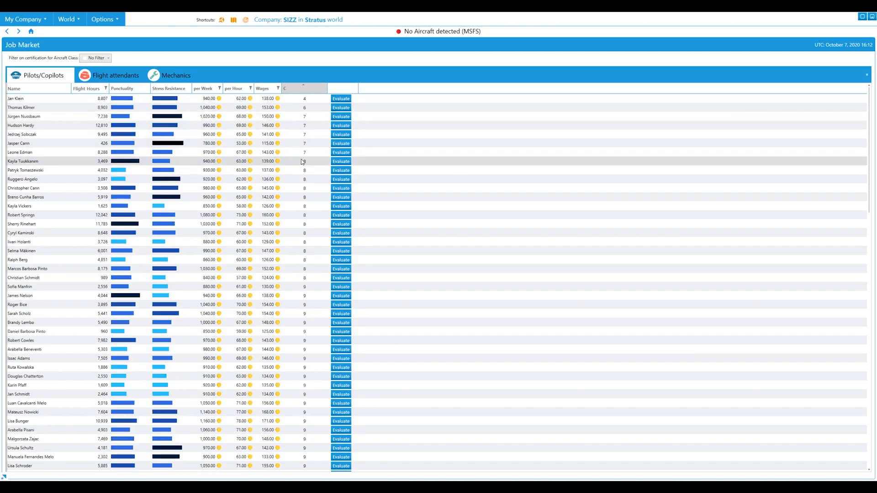
{"action": "mouse_move", "coordinate": [286, 170]}
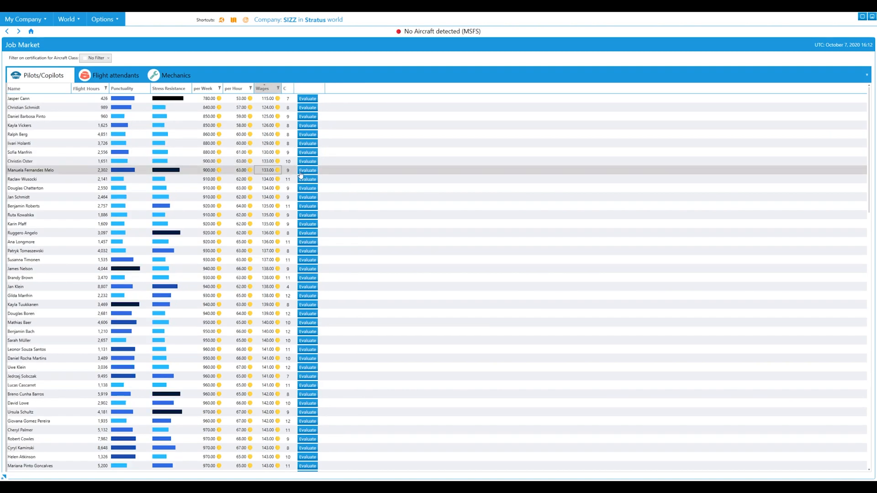
Evaluate the 2,302-hour pilot asking 133.00 wages and review her class certifications
{"action": "left_click", "coordinate": [307, 170]}
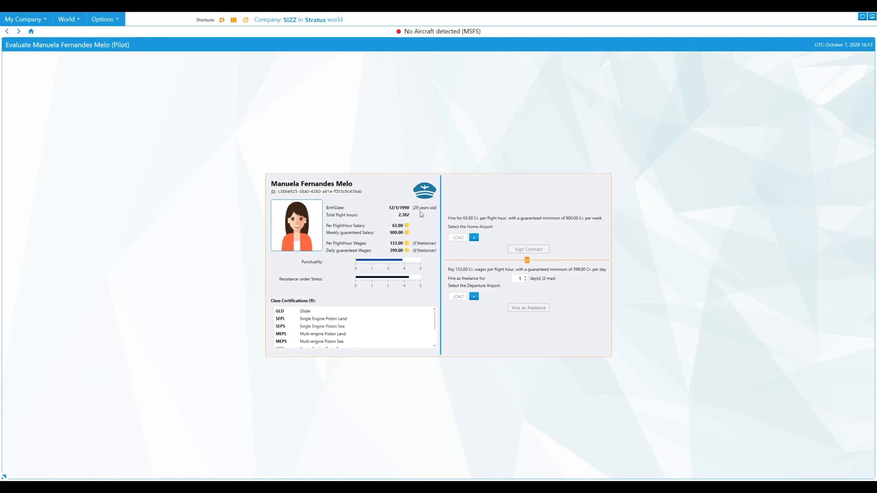
{"action": "mouse_move", "coordinate": [421, 216]}
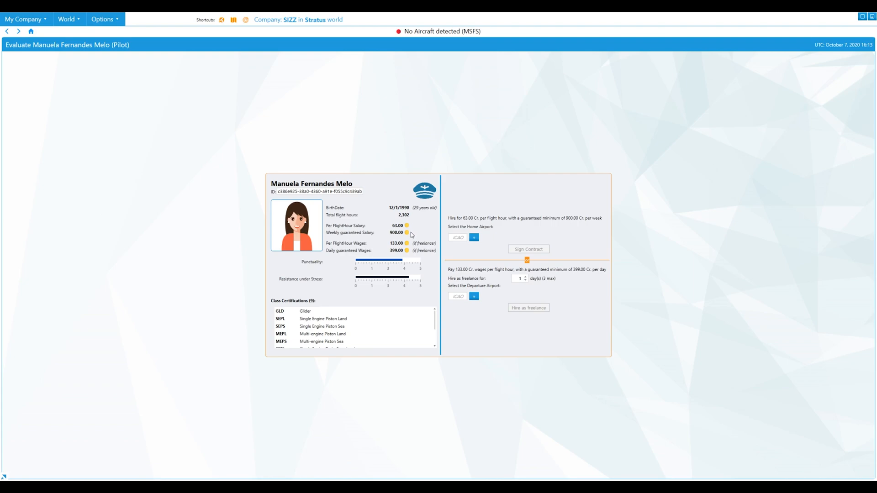
{"action": "mouse_move", "coordinate": [418, 247]}
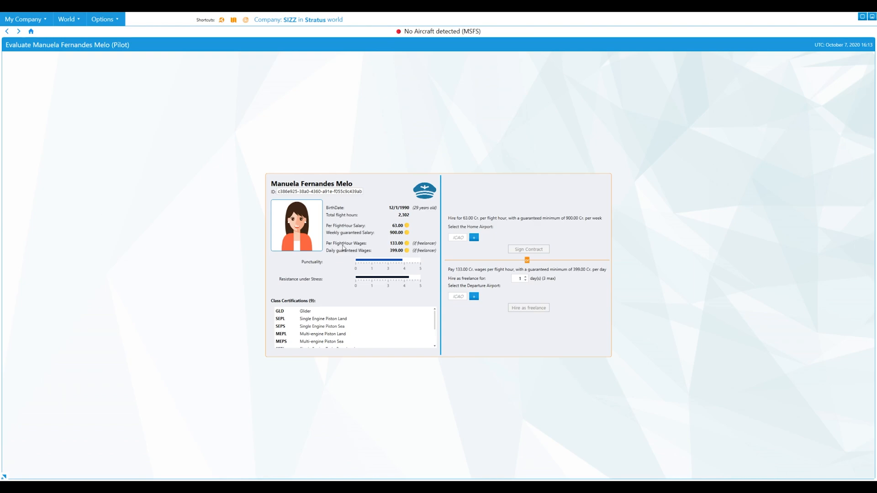
{"action": "mouse_move", "coordinate": [367, 254]}
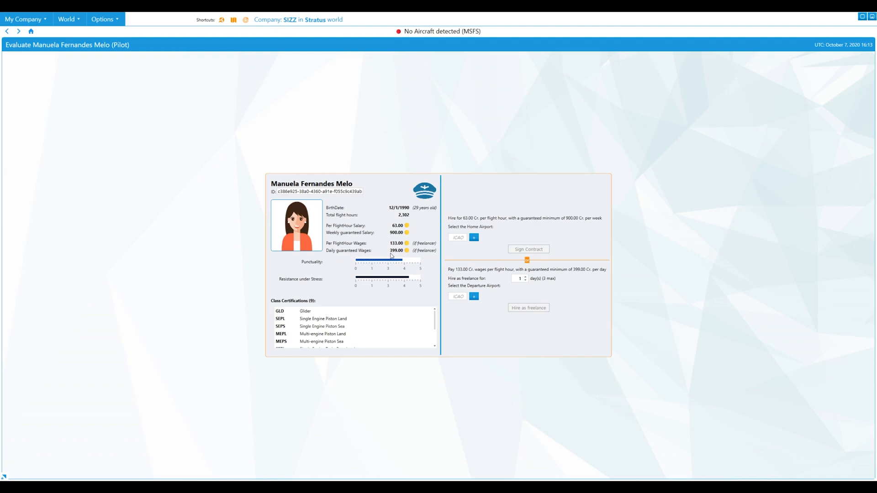
{"action": "mouse_move", "coordinate": [399, 253]}
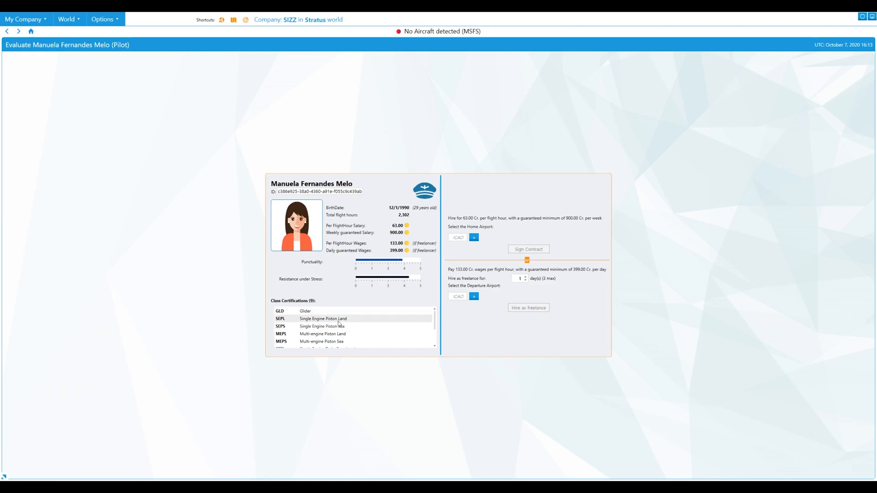
{"action": "scroll", "scroll_direction": "down", "scroll_amount": 3}
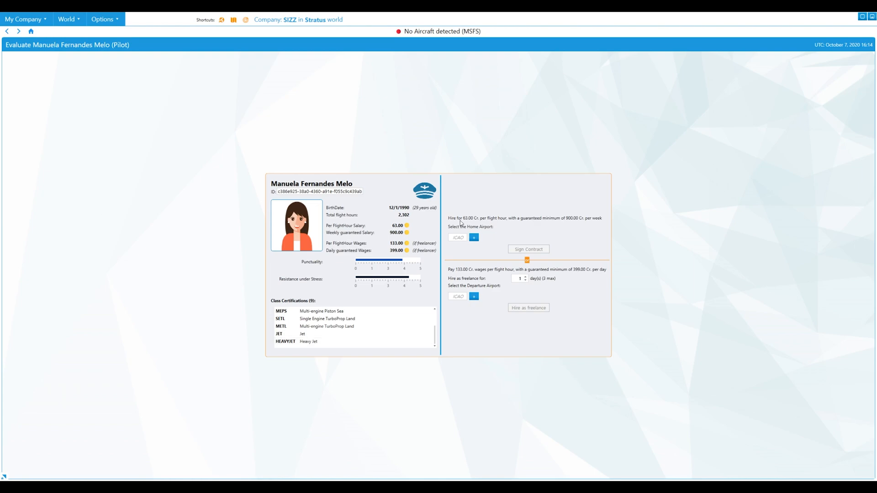
Hire the pilot as a freelancer for 3 days departing from CYHZ Halifax Intl
{"action": "left_click", "coordinate": [458, 238]}
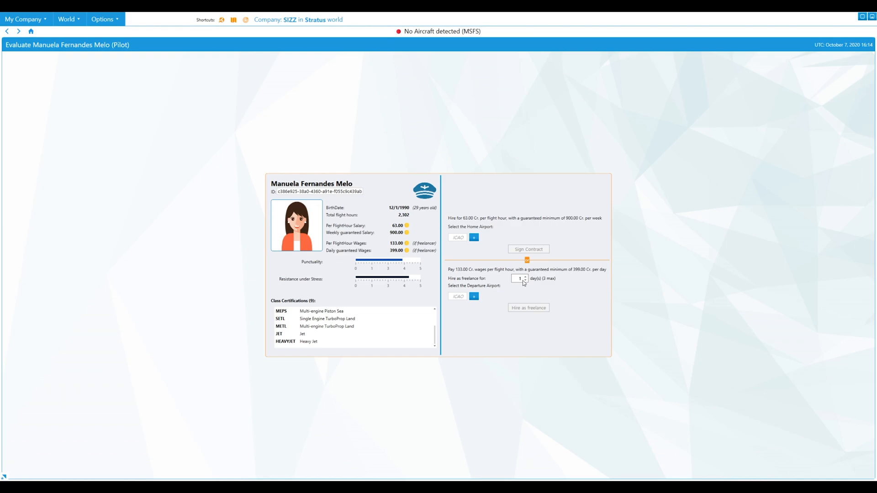
{"action": "left_click", "coordinate": [525, 277]}
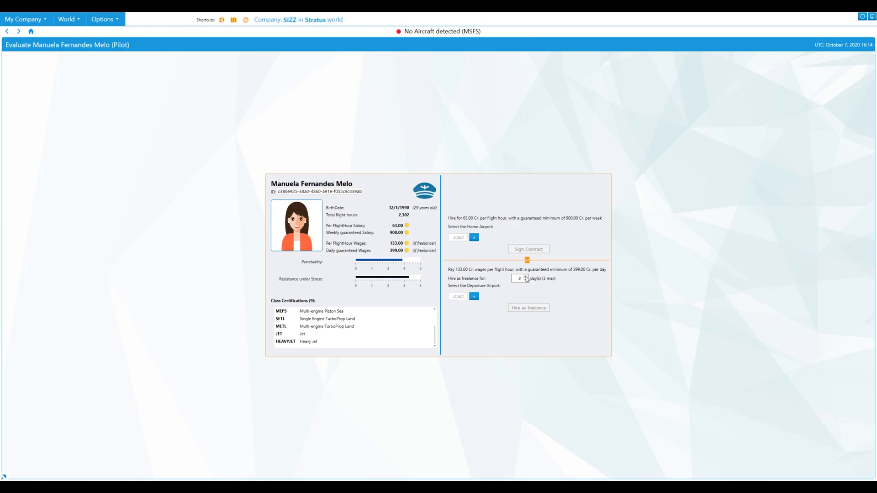
{"action": "left_click", "coordinate": [525, 276]}
{"action": "type", "text": "CYHZ"}
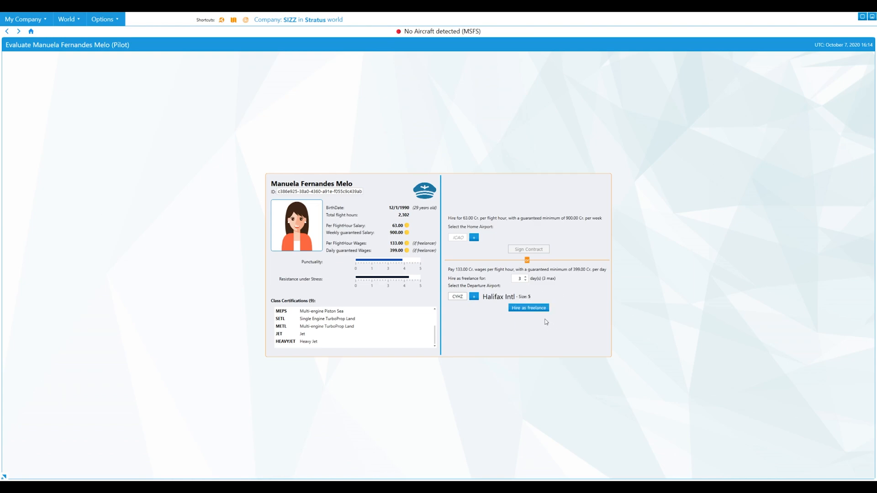
{"action": "left_click", "coordinate": [527, 308]}
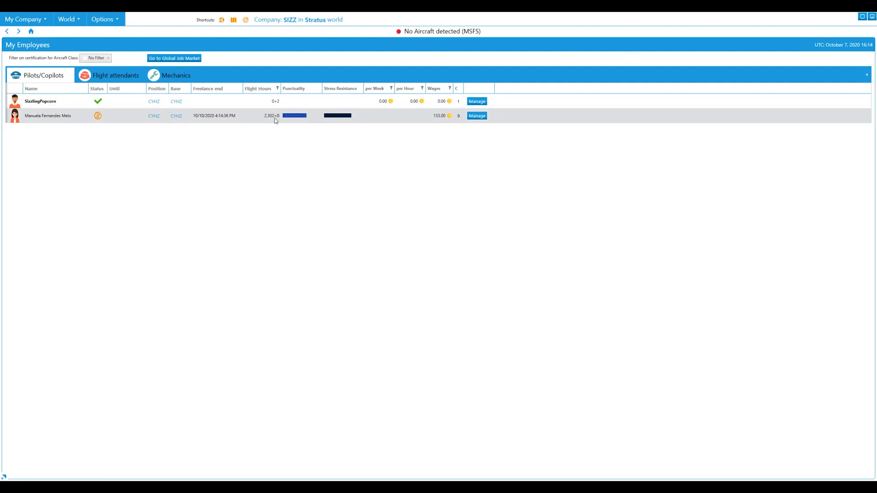
{"action": "mouse_move", "coordinate": [271, 118]}
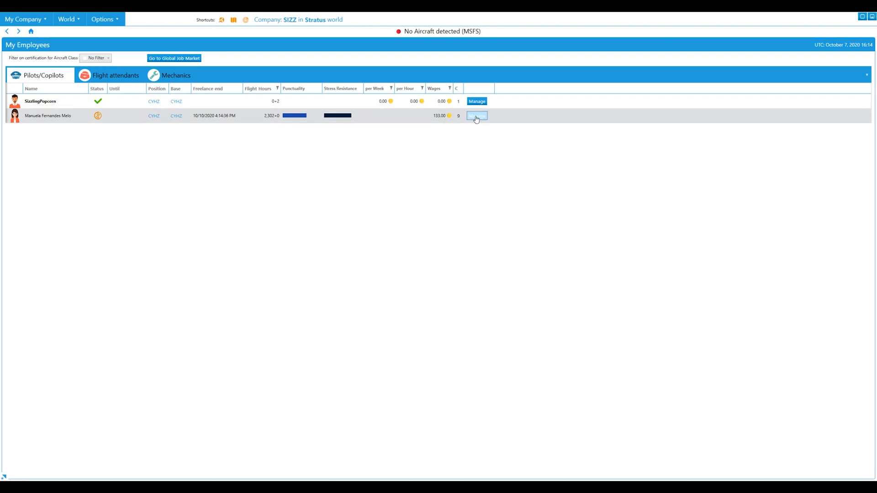
Review the newly hired freelancer's management page and her transportation options
{"action": "left_click", "coordinate": [475, 116]}
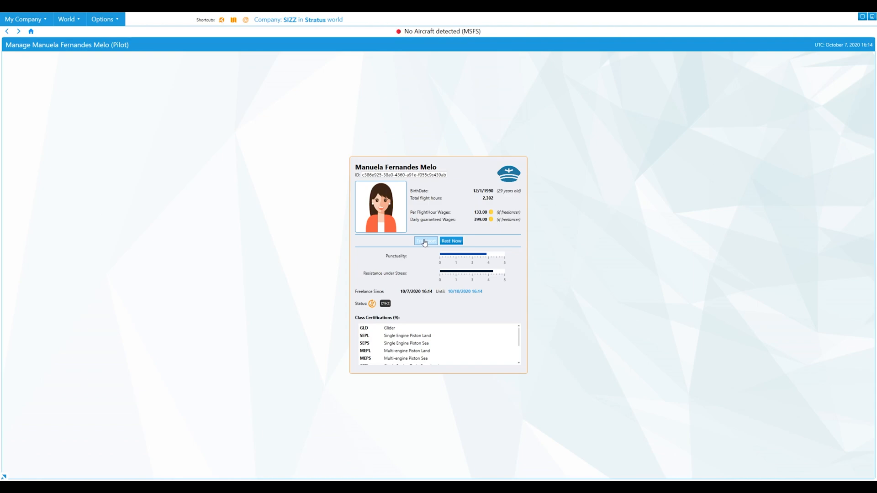
{"action": "left_click", "coordinate": [424, 241]}
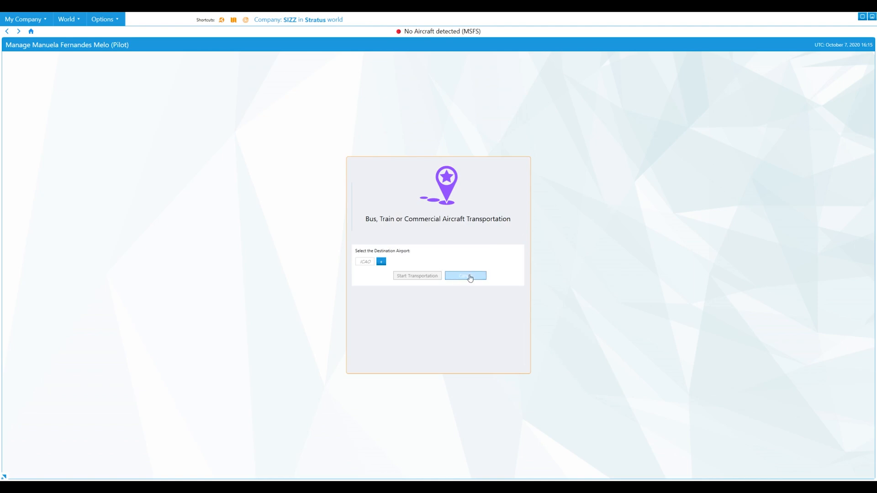
{"action": "left_click", "coordinate": [466, 276]}
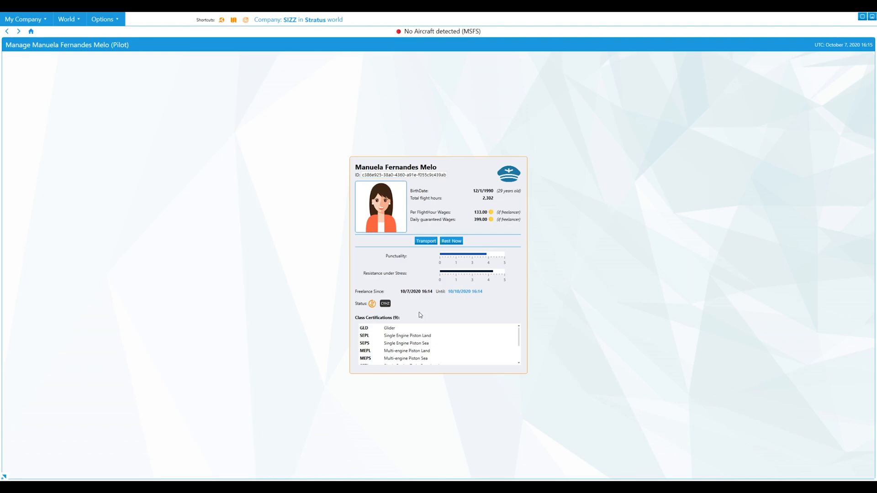
{"action": "mouse_move", "coordinate": [433, 301]}
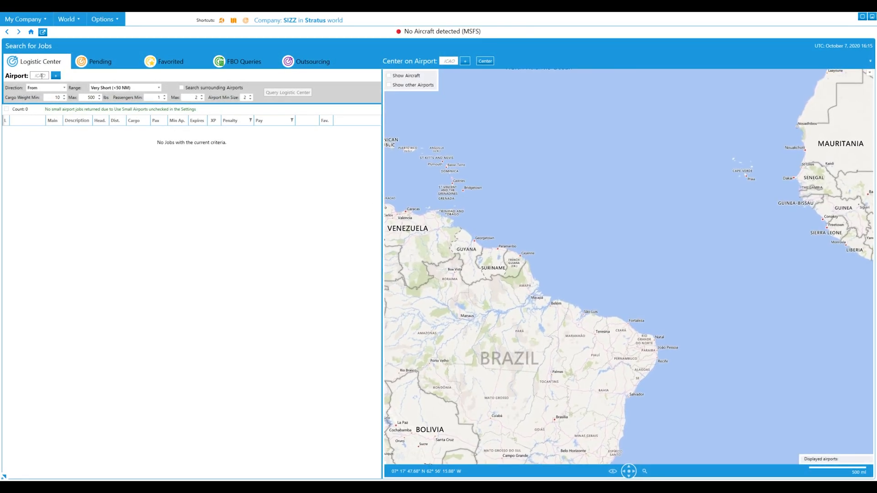
List the available jobs departing CYHZ and inspect the two-leg goods job's legs
{"action": "type", "text": "CYH"}
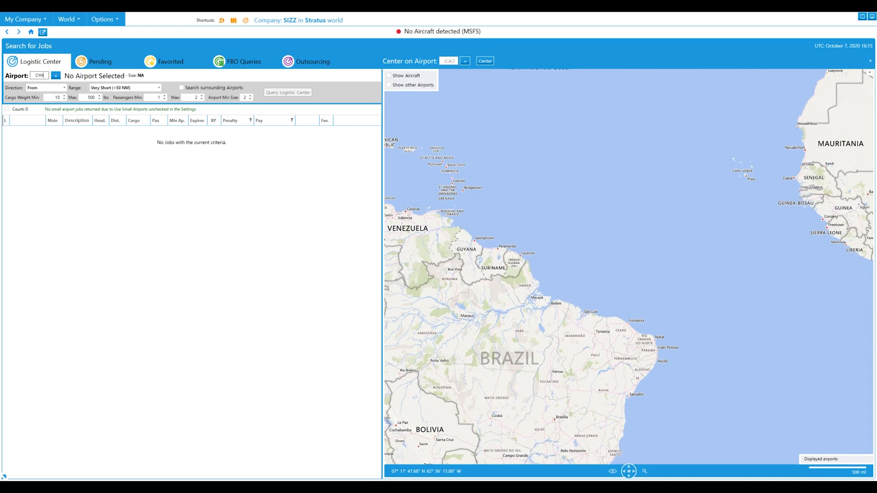
{"action": "type", "text": "CYHZ"}
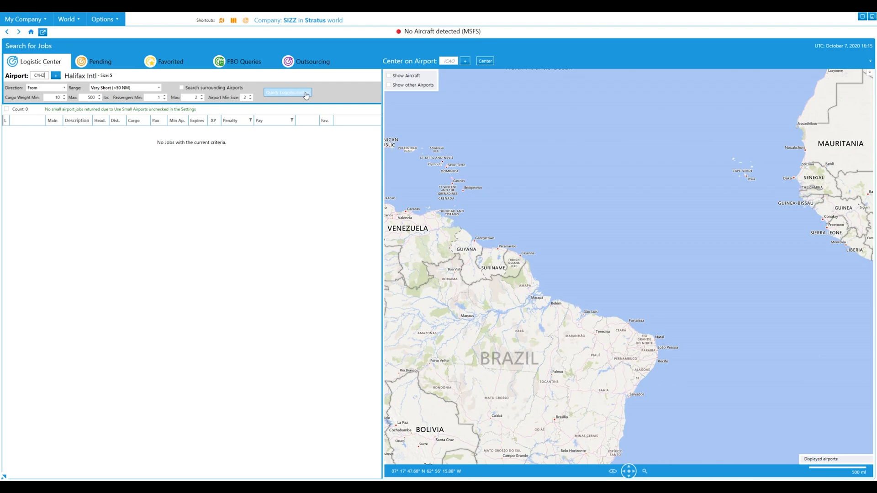
{"action": "left_click", "coordinate": [288, 92]}
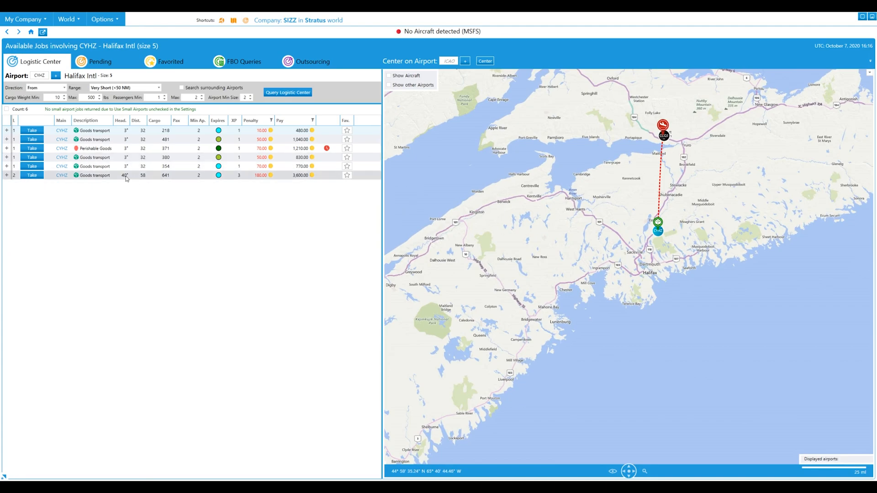
{"action": "left_click", "coordinate": [7, 175]}
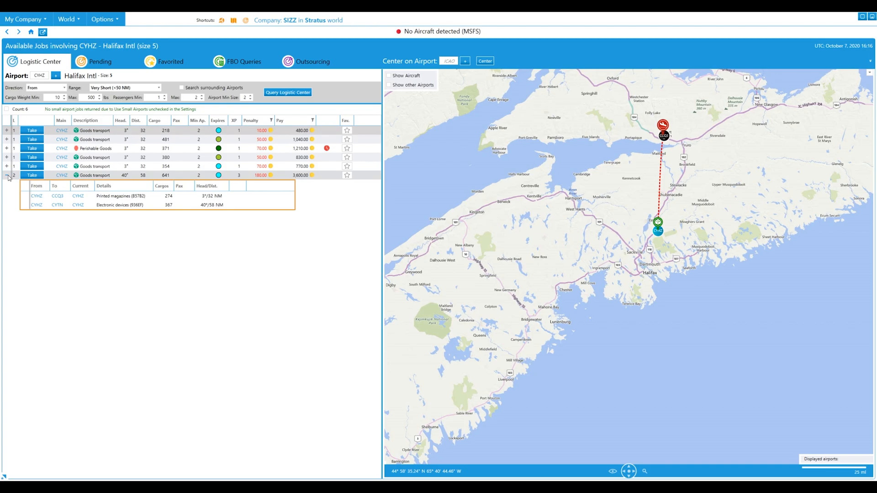
{"action": "left_click", "coordinate": [6, 176]}
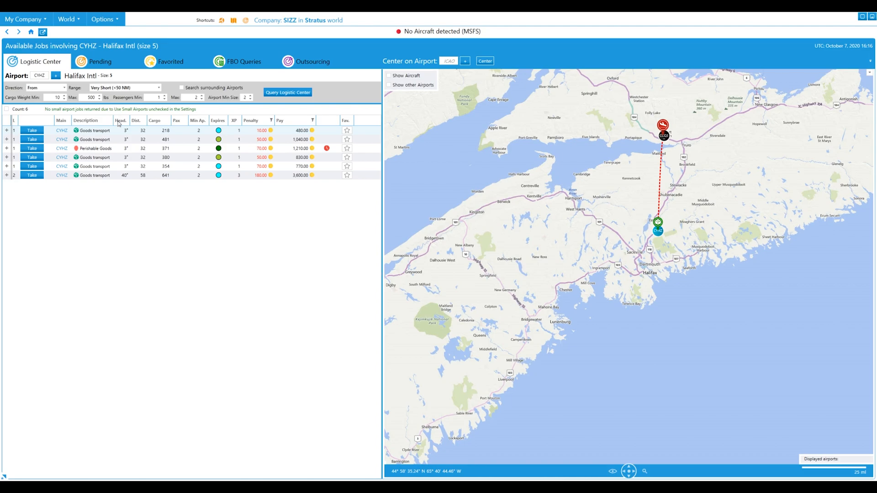
Limit the job search range to Medium Trip (250 to 500 NM)
{"action": "left_click", "coordinate": [124, 88]}
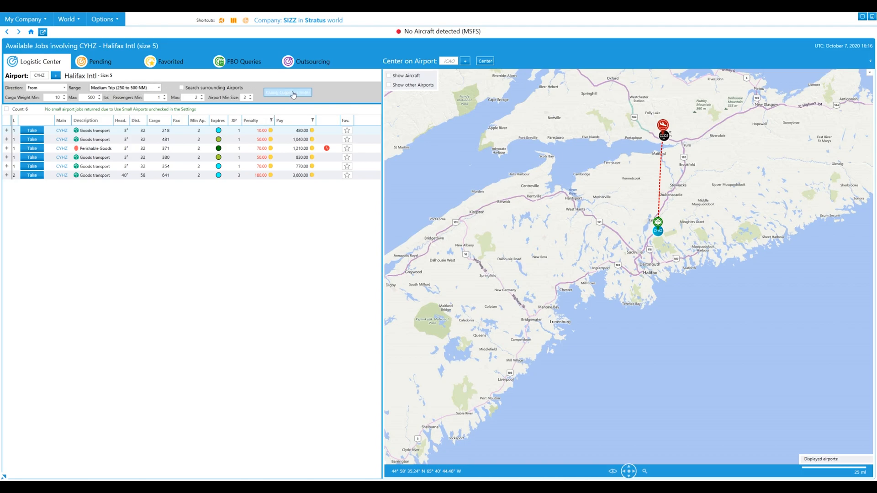
Refresh the medium-trip job list from Halifax Intl and review the single 464 NM job's legs
{"action": "left_click", "coordinate": [288, 92]}
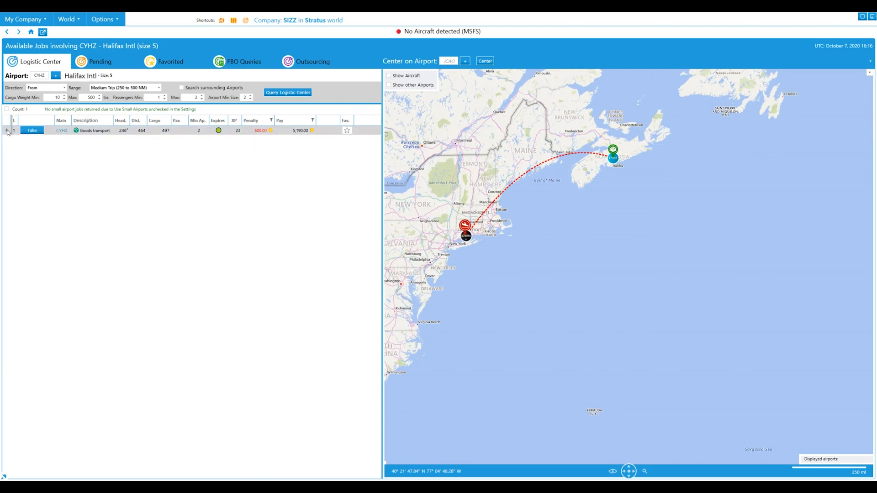
{"action": "left_click", "coordinate": [6, 131]}
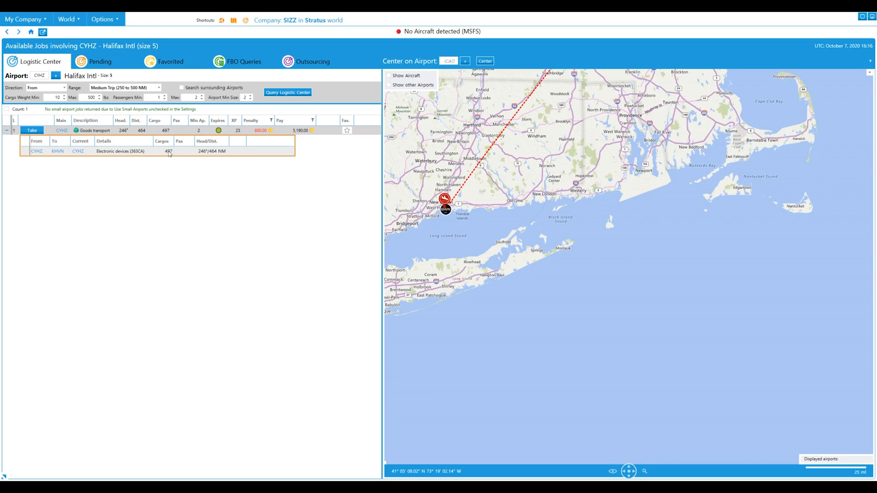
{"action": "scroll", "scroll_direction": "down", "scroll_amount": 3}
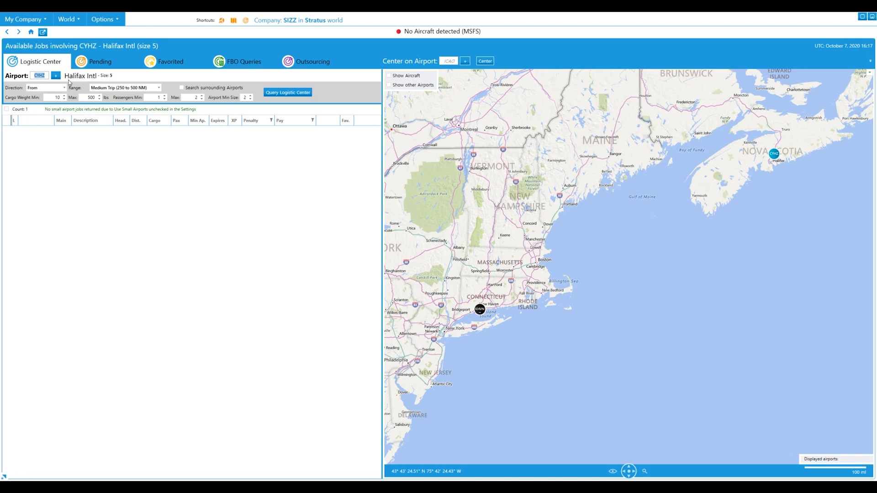
Search jobs departing KHVN and accept the Food Crates cargo job to CYHM
{"action": "type", "text": "KHVN"}
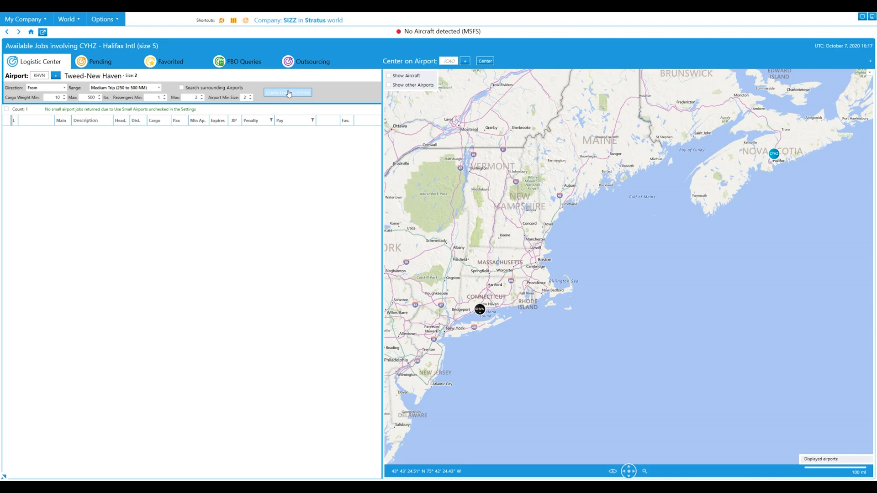
{"action": "left_click", "coordinate": [288, 92]}
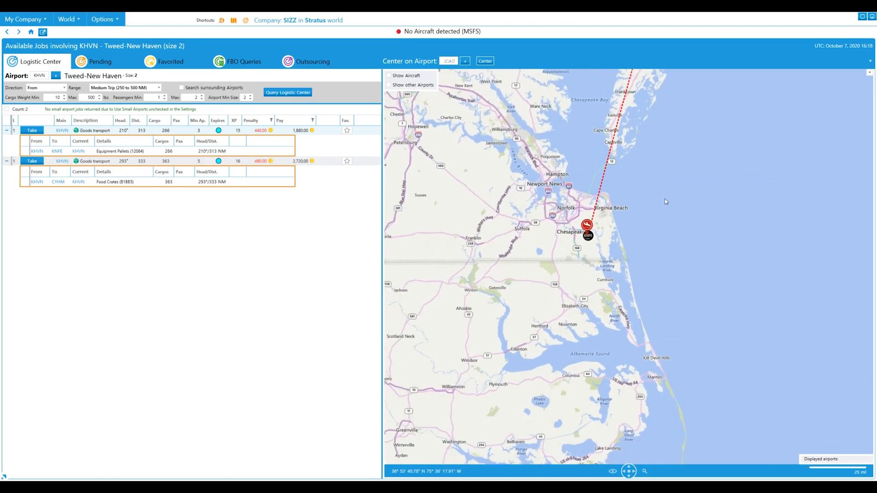
{"action": "scroll", "scroll_direction": "down", "scroll_amount": 3}
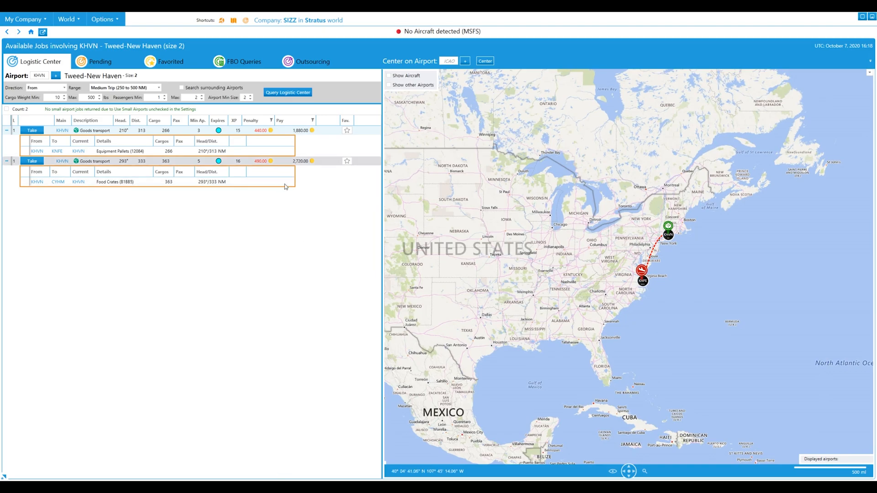
{"action": "mouse_move", "coordinate": [314, 163]}
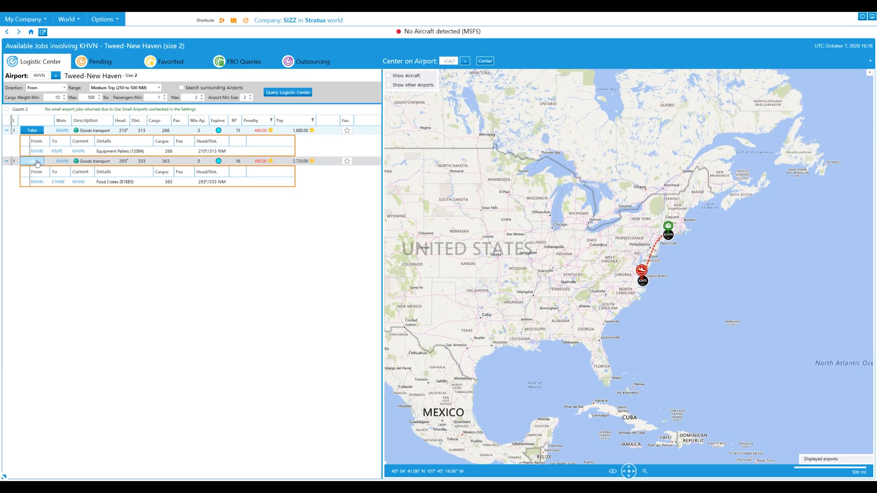
{"action": "left_click", "coordinate": [31, 160]}
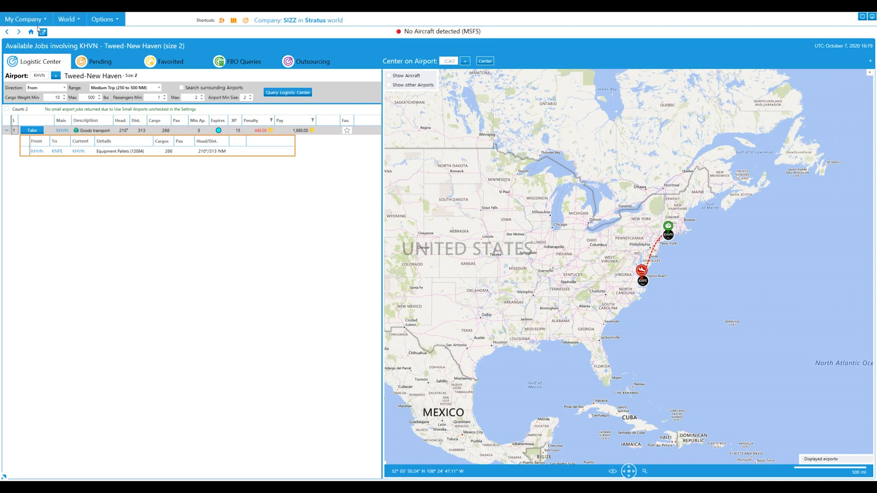
Review the three pending jobs, then go to the company's aircraft list
{"action": "left_click", "coordinate": [99, 61]}
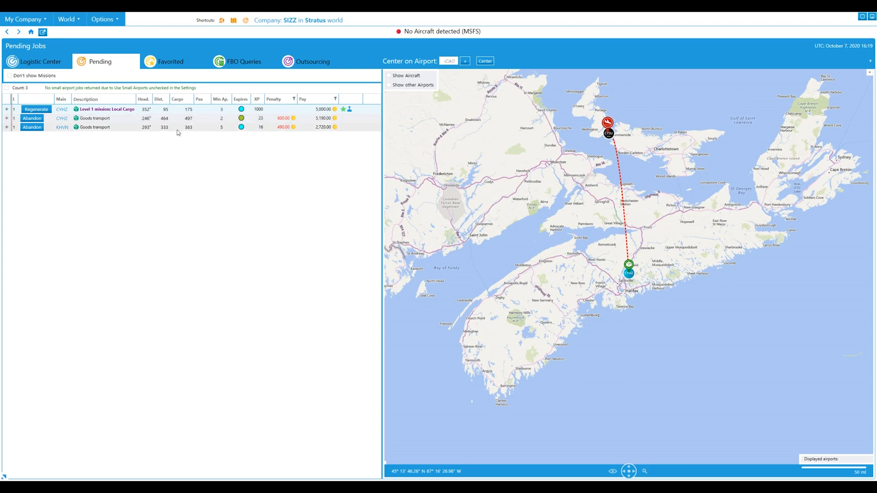
{"action": "left_click", "coordinate": [6, 118]}
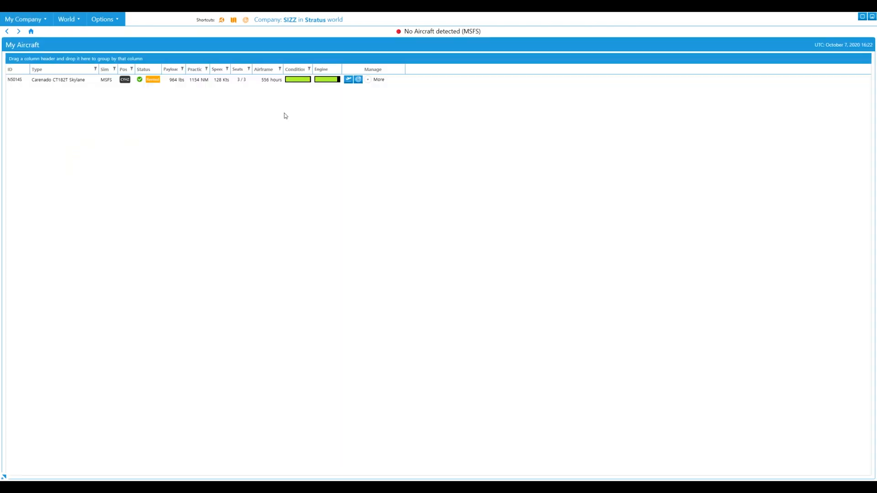
{"action": "mouse_move", "coordinate": [286, 118]}
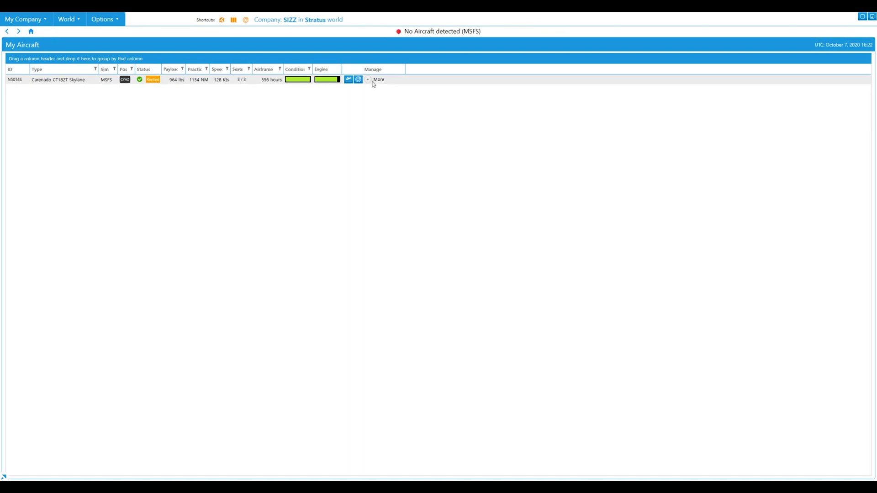
Bring up the Carenado CT182T Skylane's work orders from its More options
{"action": "left_click", "coordinate": [379, 78]}
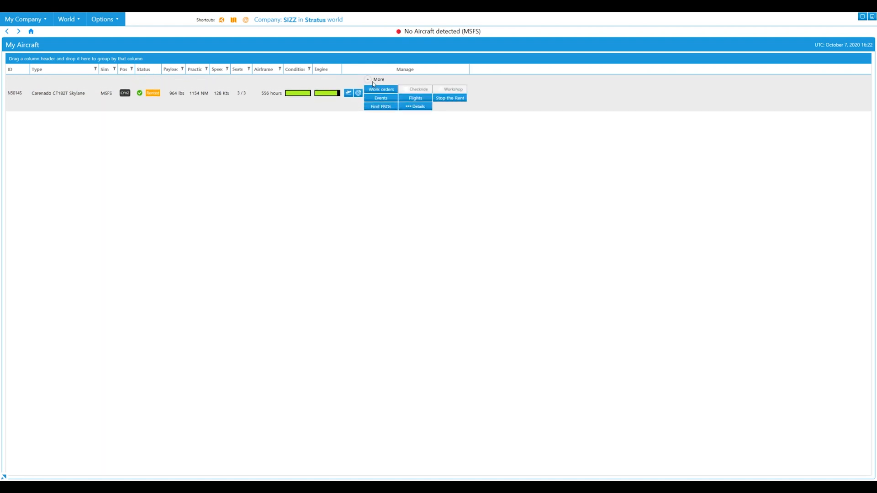
{"action": "mouse_move", "coordinate": [378, 90]}
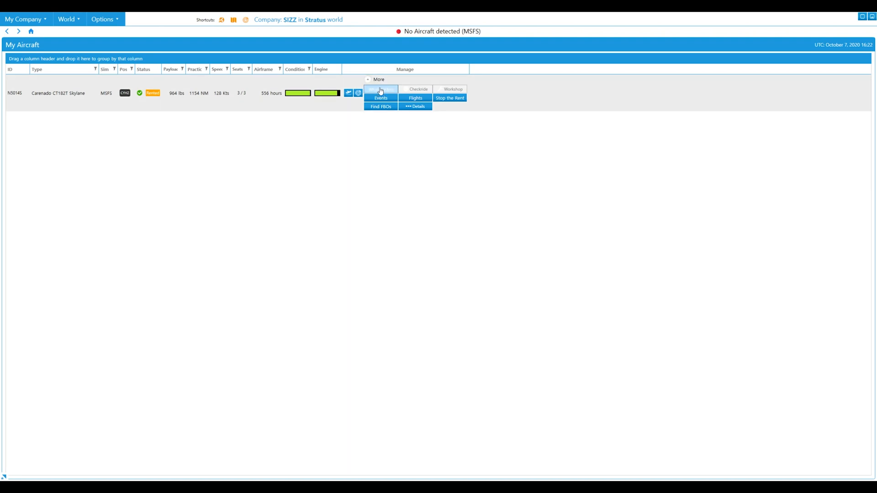
{"action": "left_click", "coordinate": [380, 90]}
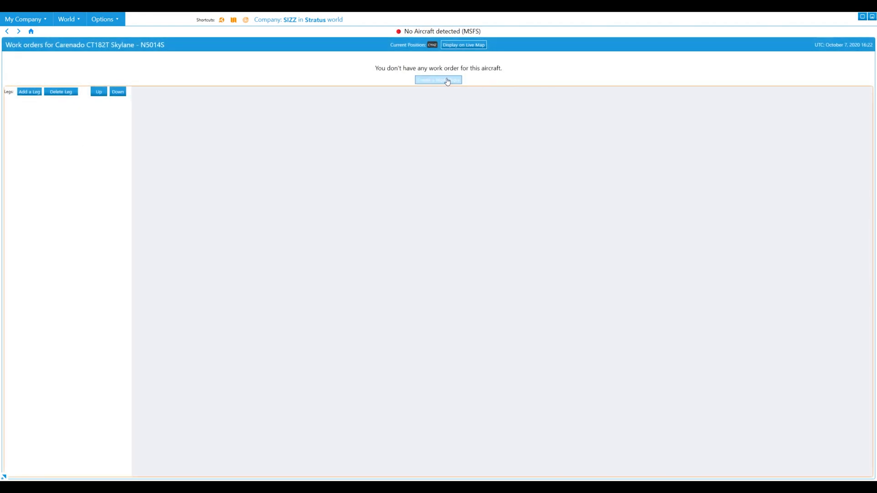
Add a new work order for the Skylane and retitle it 'Work Order A'
{"action": "left_click", "coordinate": [438, 79]}
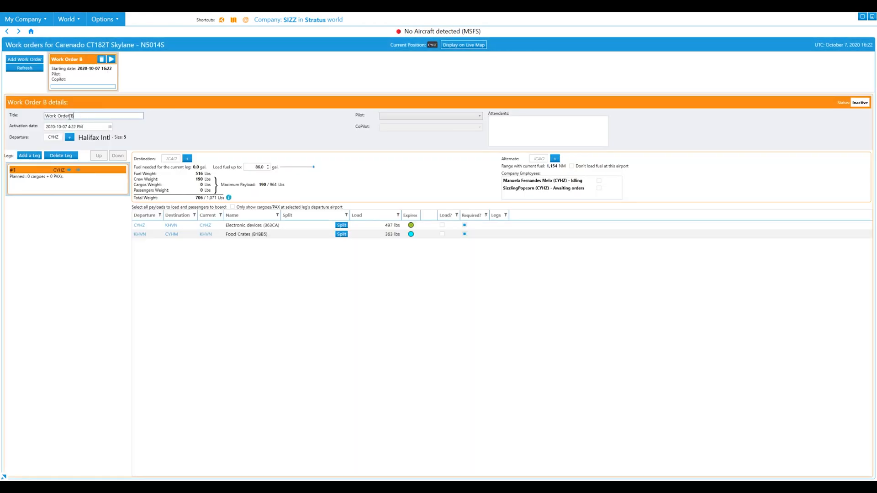
{"action": "triple_click", "coordinate": [93, 116]}
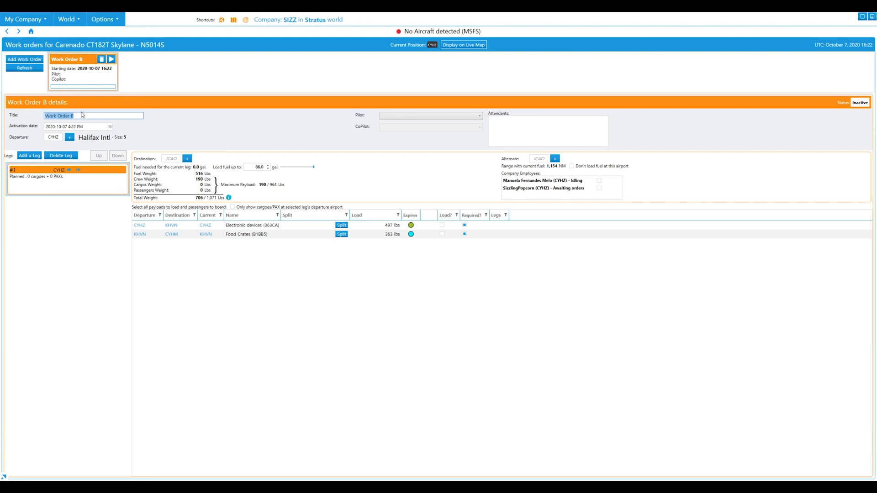
{"action": "left_click", "coordinate": [80, 116]}
{"action": "type", "text": "A"}
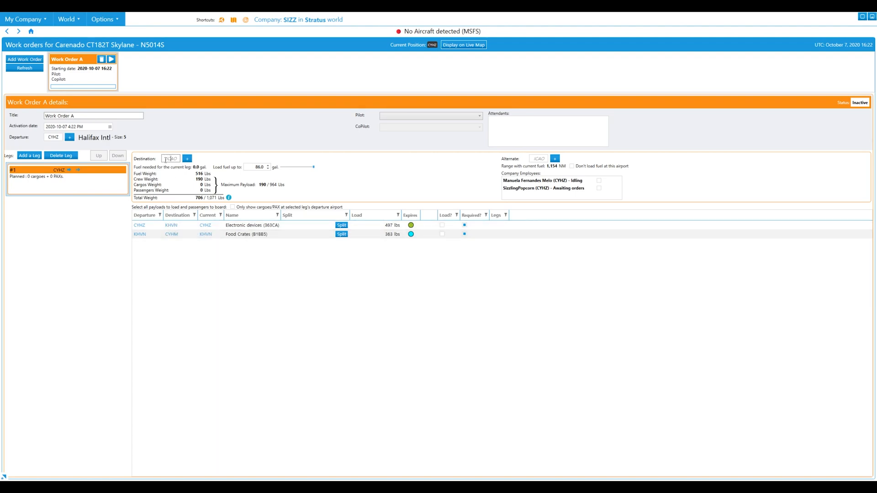
Set the first leg's destination to KHVN, load the electronic devices and cut fuel to 63.1 gal
{"action": "type", "text": "KHVN"}
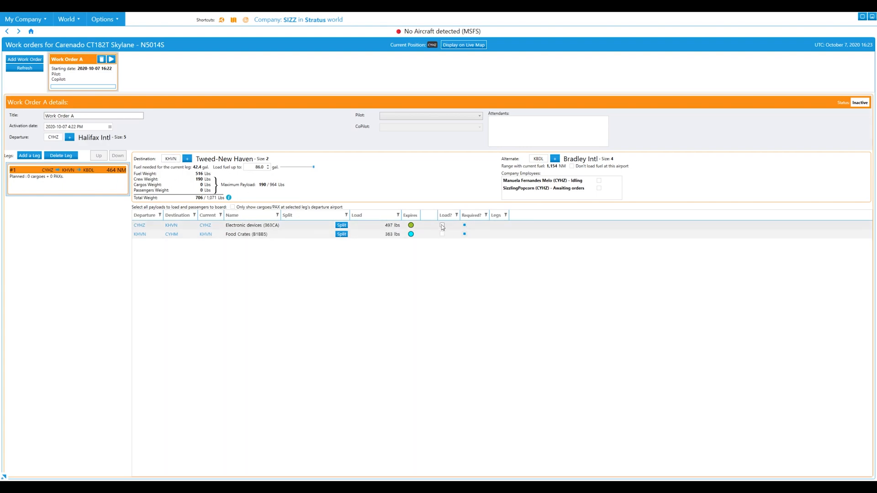
{"action": "left_click", "coordinate": [441, 225]}
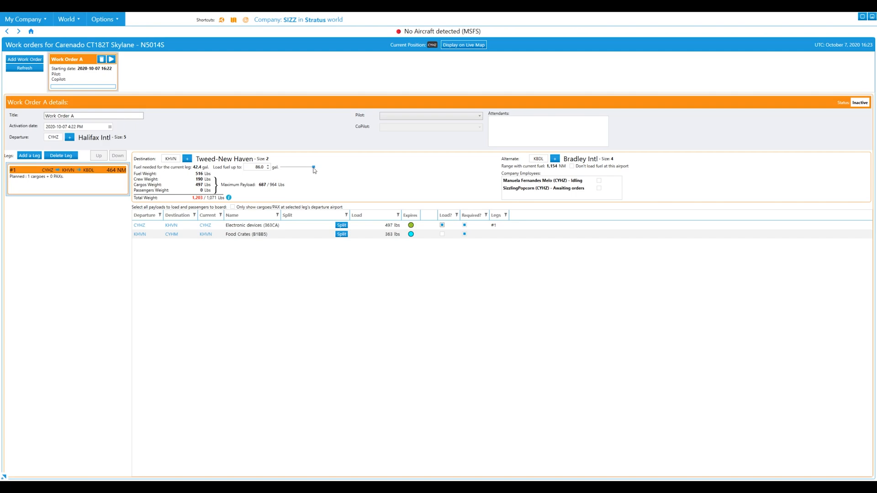
{"action": "left_click_drag", "start_coordinate": [314, 167], "coordinate": [311, 168]}
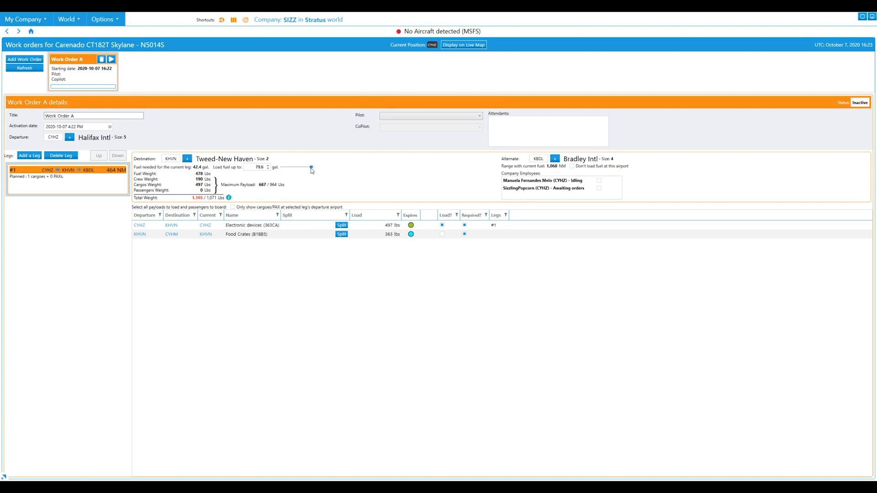
{"action": "left_click_drag", "start_coordinate": [311, 168], "coordinate": [305, 168]}
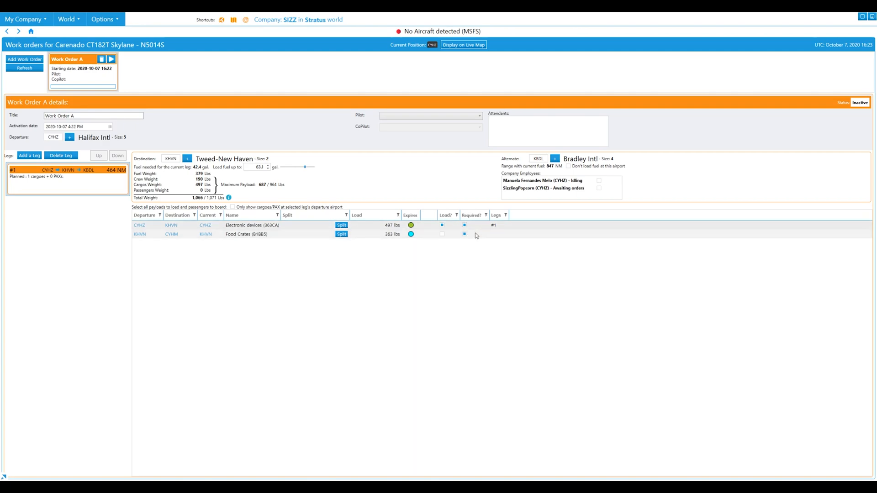
Mark the Food Crates cargo as not required on the first leg
{"action": "left_click", "coordinate": [464, 234]}
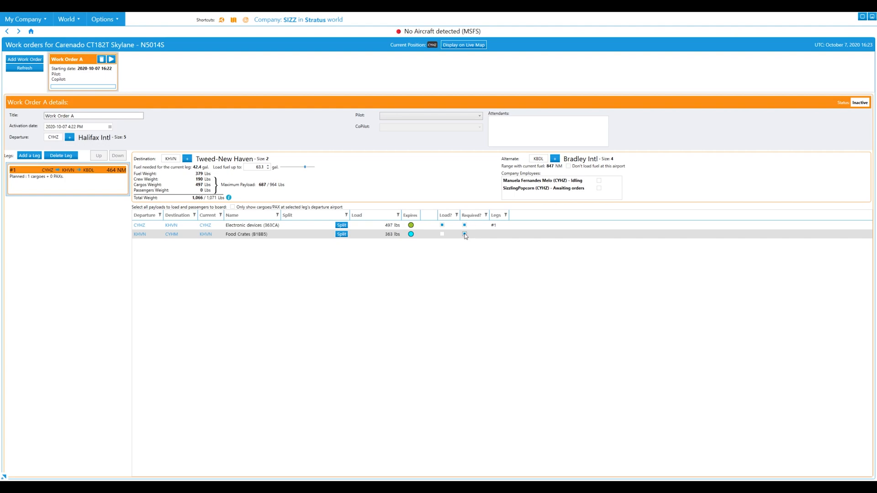
{"action": "left_click", "coordinate": [464, 233]}
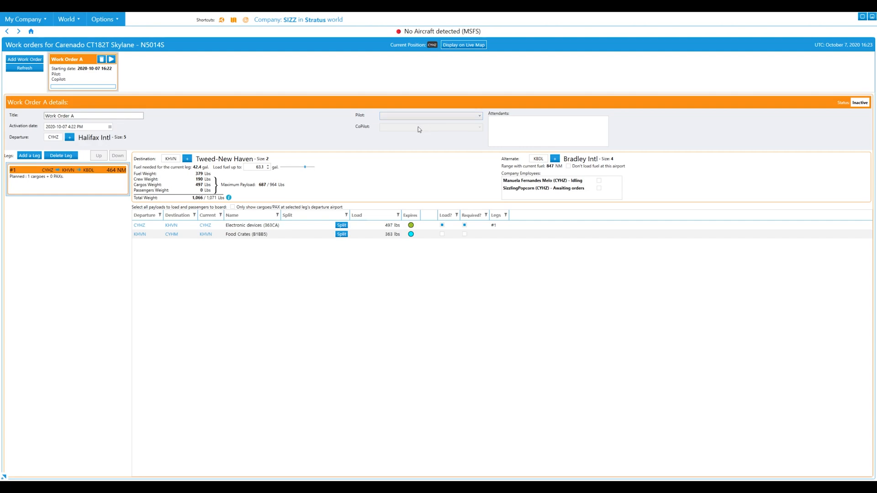
{"action": "mouse_move", "coordinate": [409, 128]}
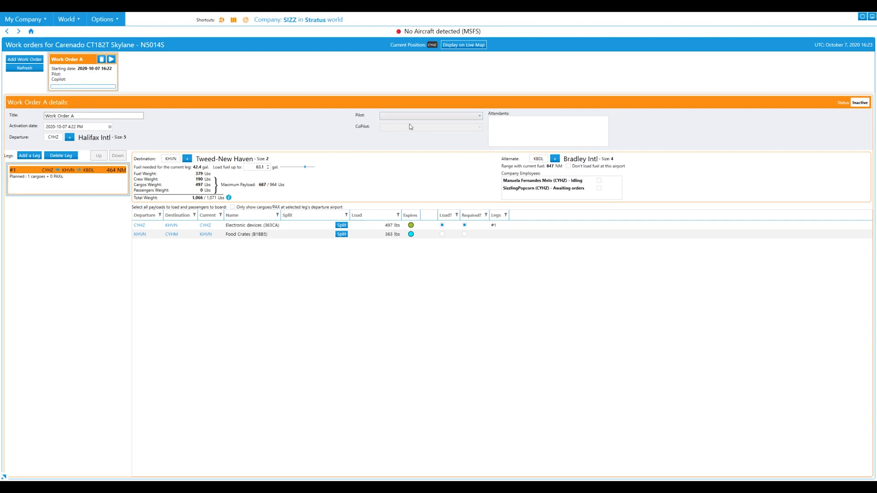
{"action": "mouse_move", "coordinate": [425, 127]}
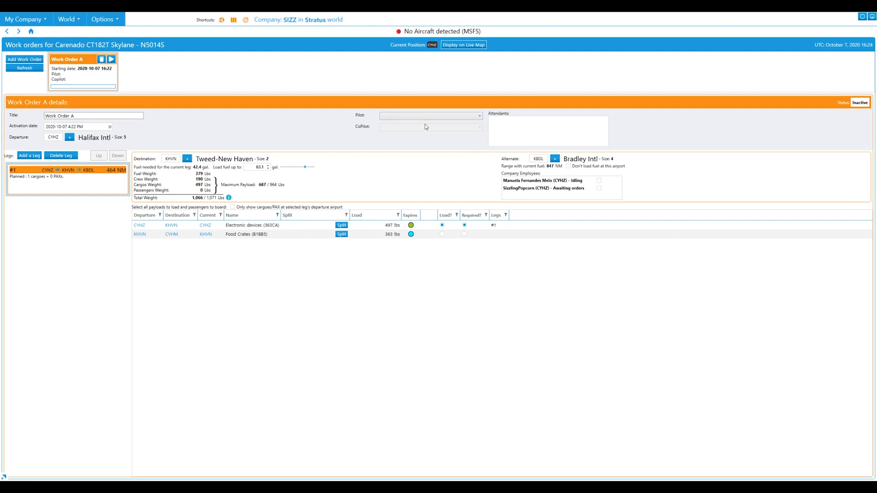
Assign the idle employee as pilot and add a second leg departing KHVN
{"action": "left_click", "coordinate": [429, 116]}
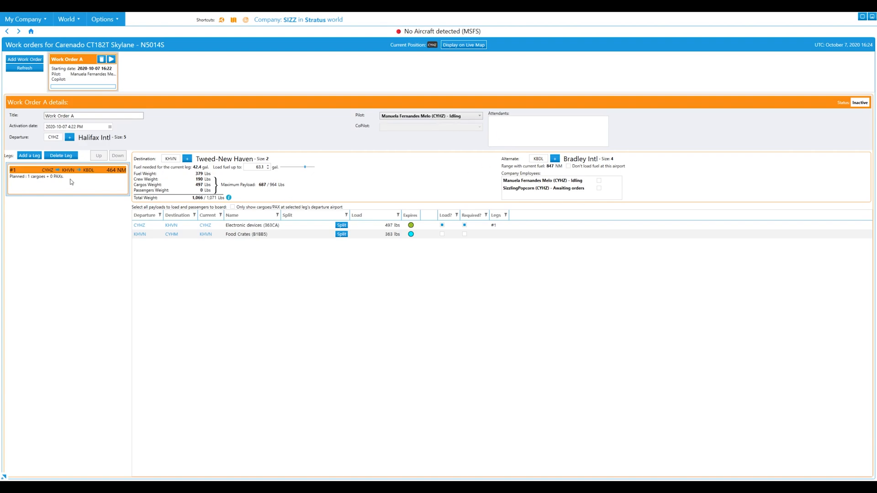
{"action": "left_click", "coordinate": [340, 225]}
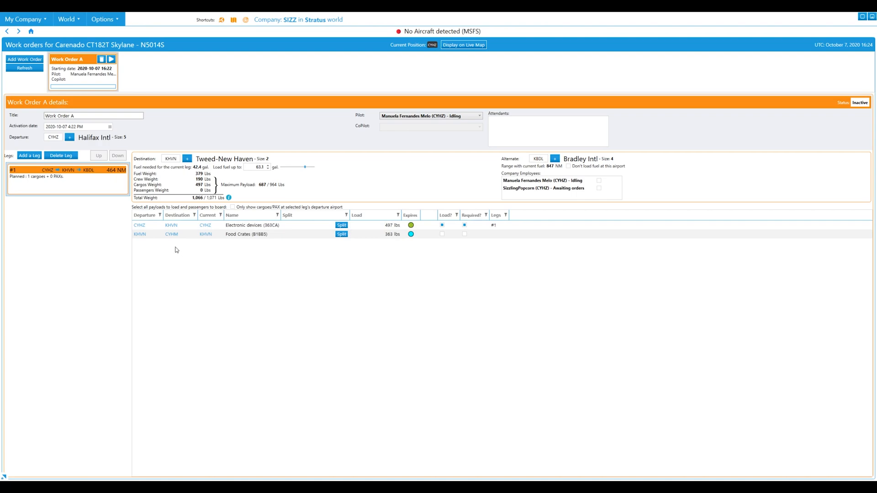
{"action": "left_click", "coordinate": [29, 155]}
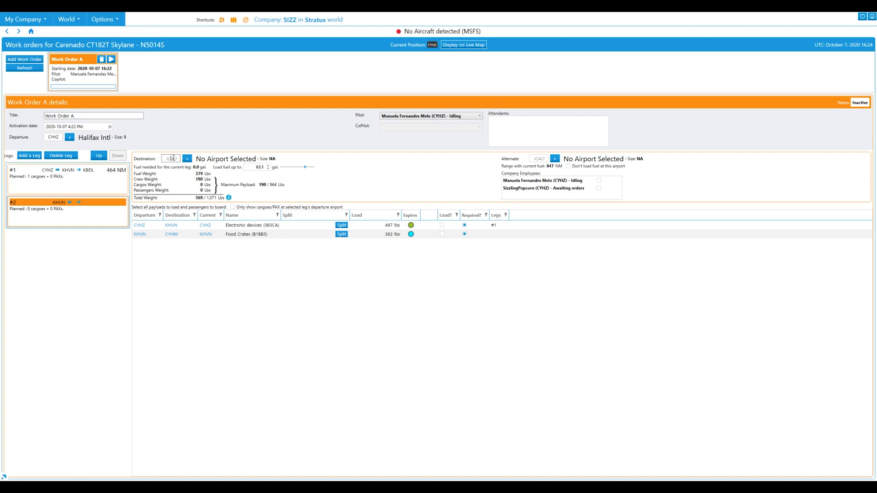
Route the second leg KHVN to CYHM with CYYZ alternate and load the Food Crates
{"action": "type", "text": "CYHM"}
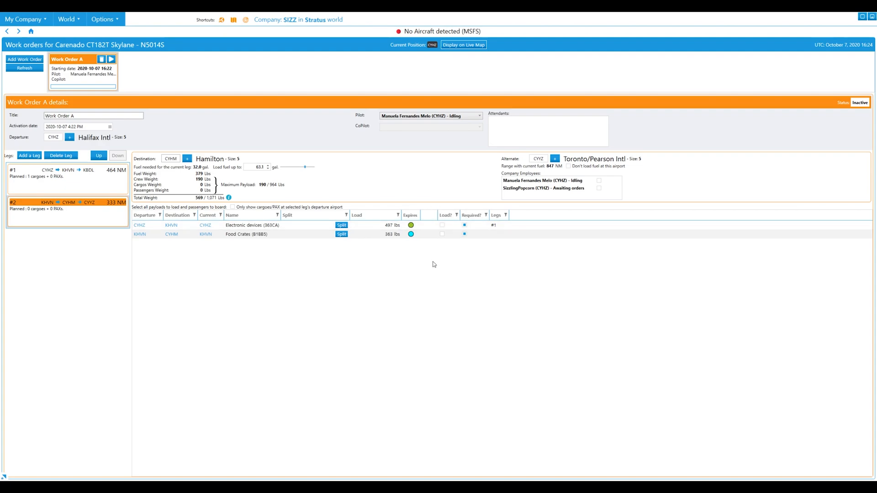
{"action": "left_click", "coordinate": [442, 234]}
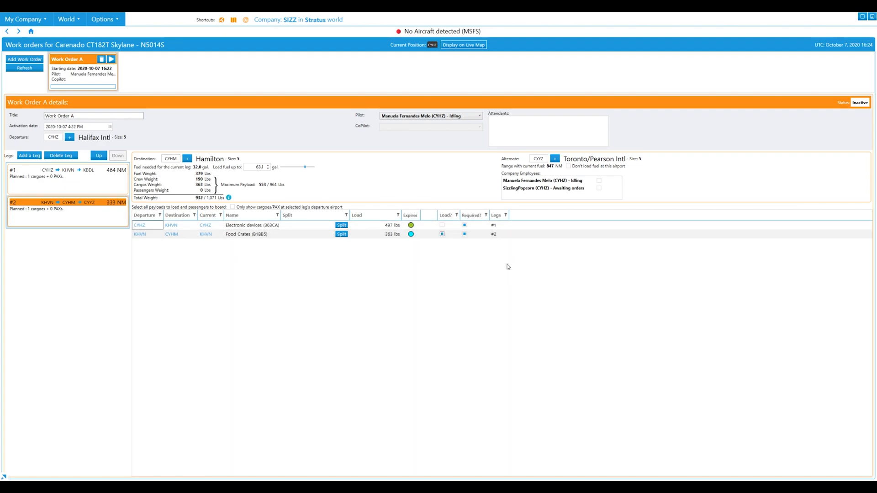
{"action": "left_click", "coordinate": [442, 234]}
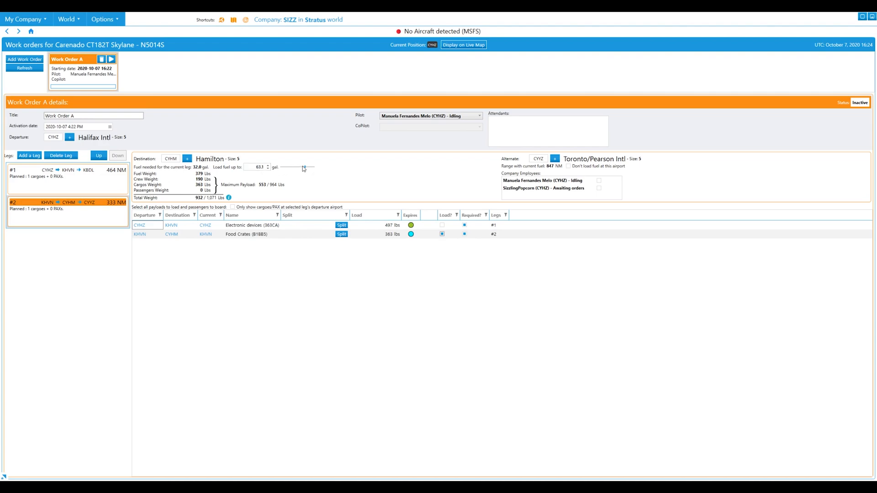
{"action": "mouse_move", "coordinate": [275, 175]}
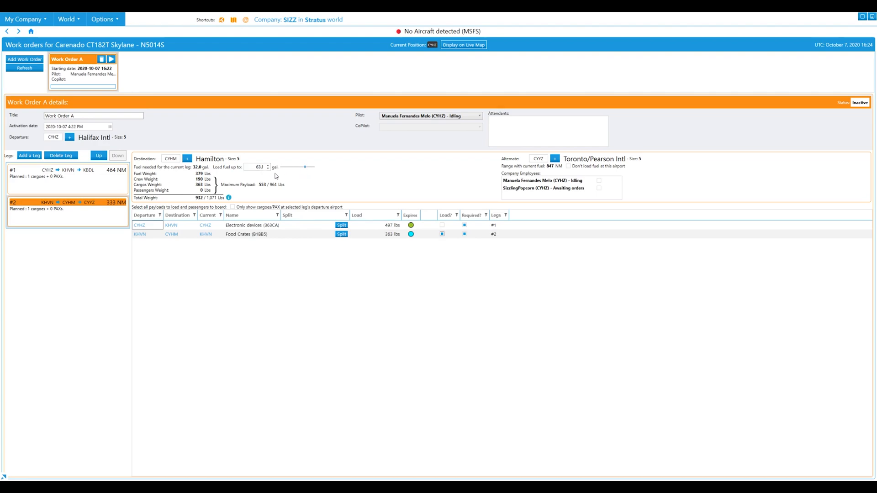
{"action": "mouse_move", "coordinate": [306, 170]}
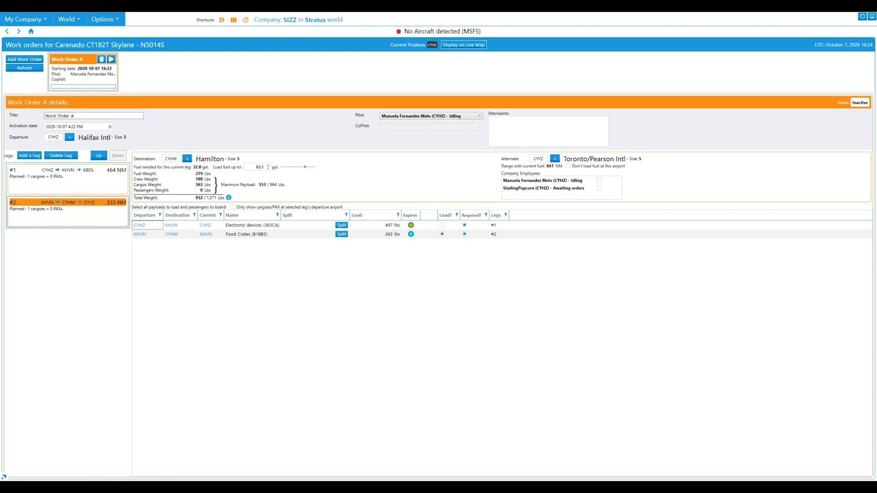
{"action": "left_click", "coordinate": [82, 116]}
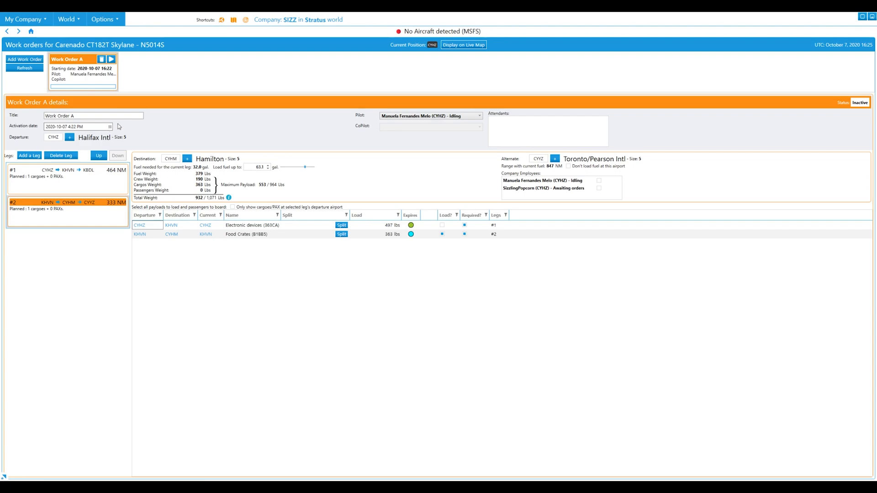
Adjust the activation date and start Work Order A so it is In Progress
{"action": "triple_click", "coordinate": [75, 126]}
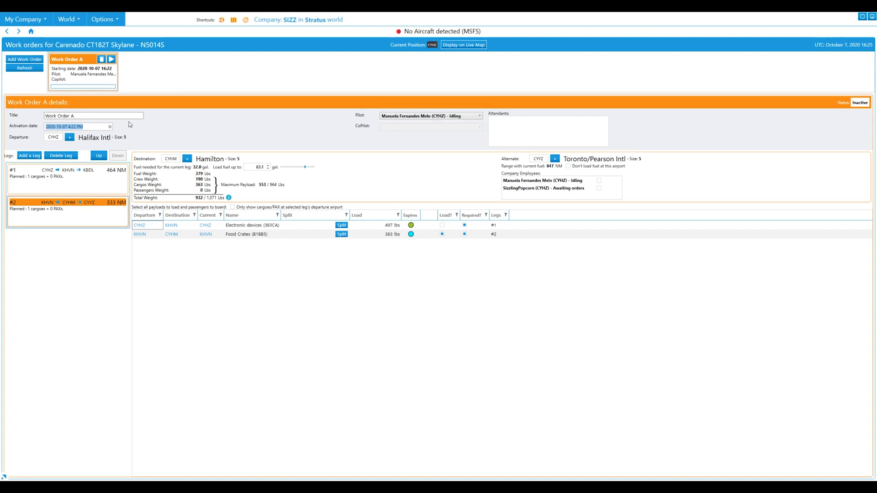
{"action": "left_click", "coordinate": [78, 126]}
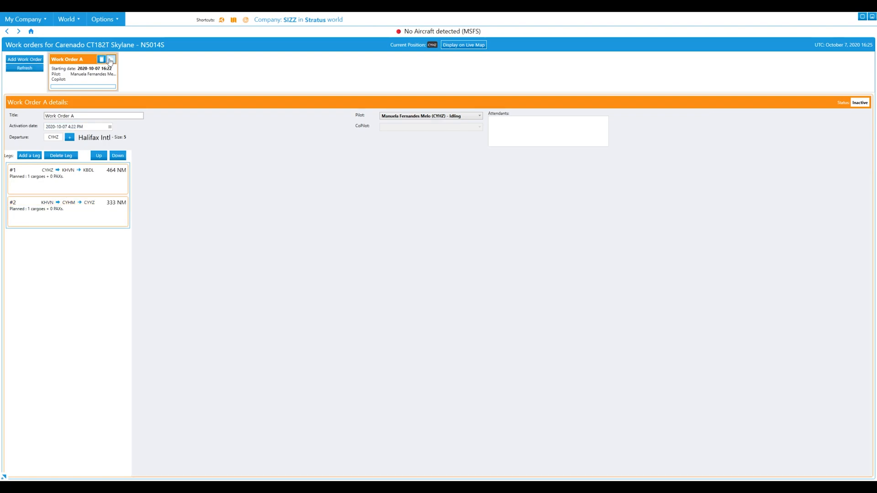
{"action": "left_click", "coordinate": [100, 59]}
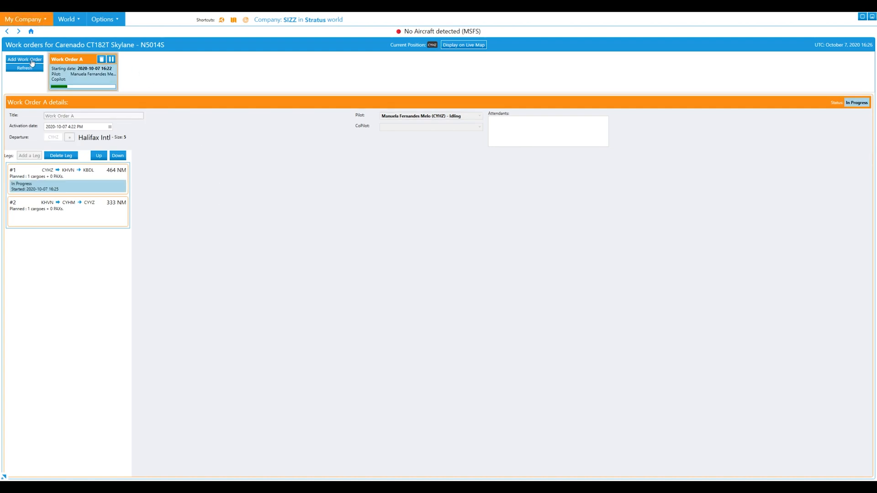
Show the Live Operations map with the Skylane at CYHZ near Halifax
{"action": "left_click", "coordinate": [463, 45]}
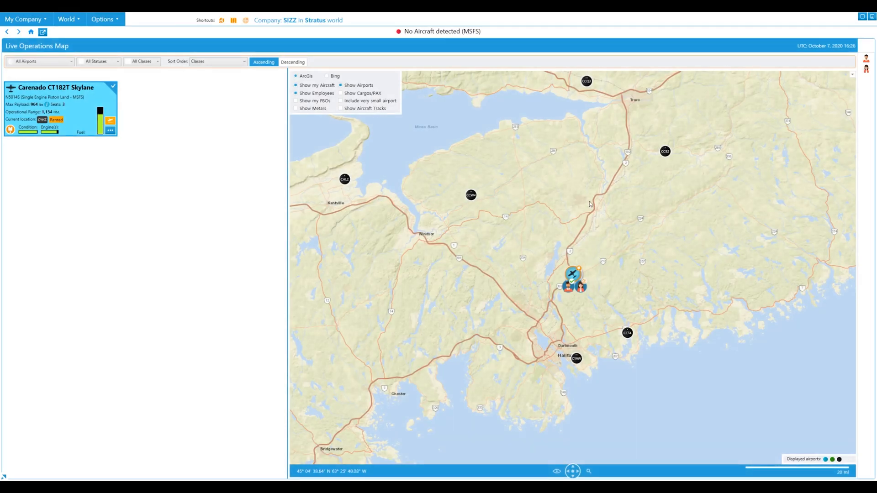
{"action": "left_click", "coordinate": [573, 275]}
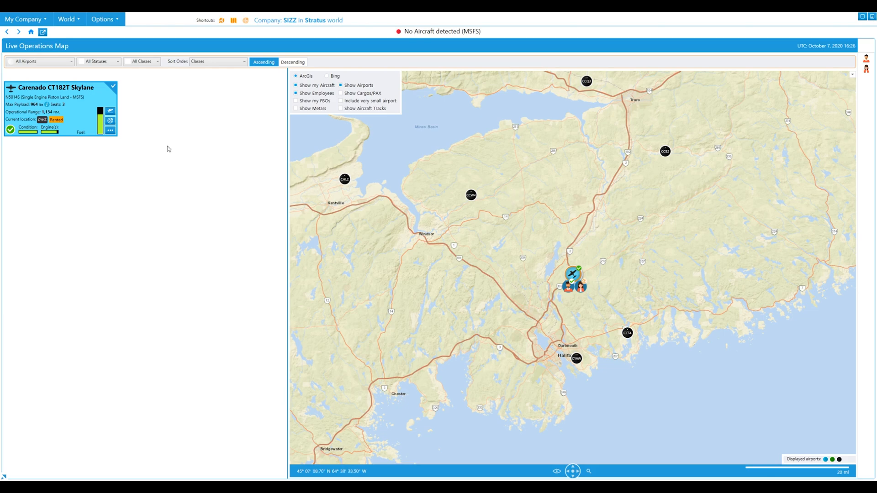
{"action": "mouse_move", "coordinate": [401, 141]}
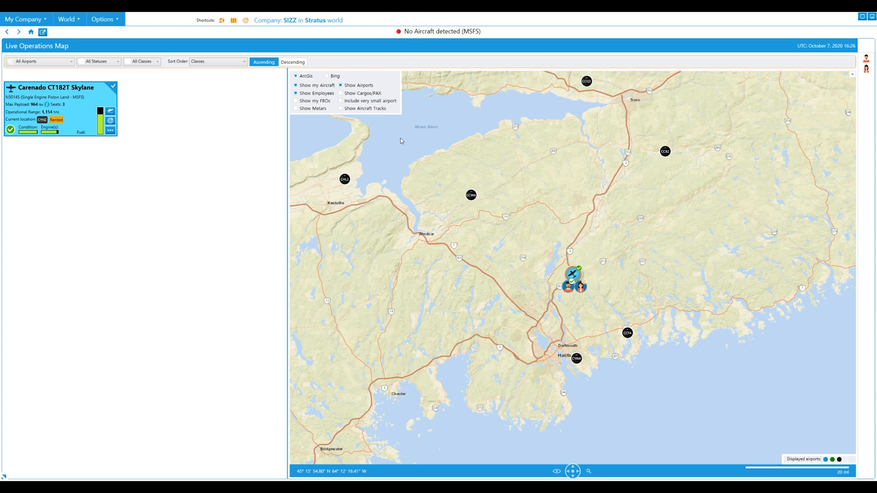
{"action": "mouse_move", "coordinate": [388, 147]}
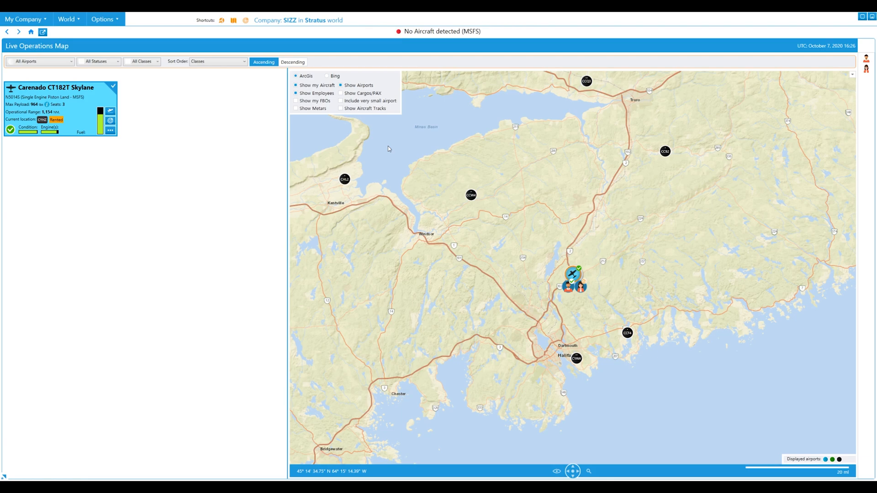
{"action": "mouse_move", "coordinate": [450, 259]}
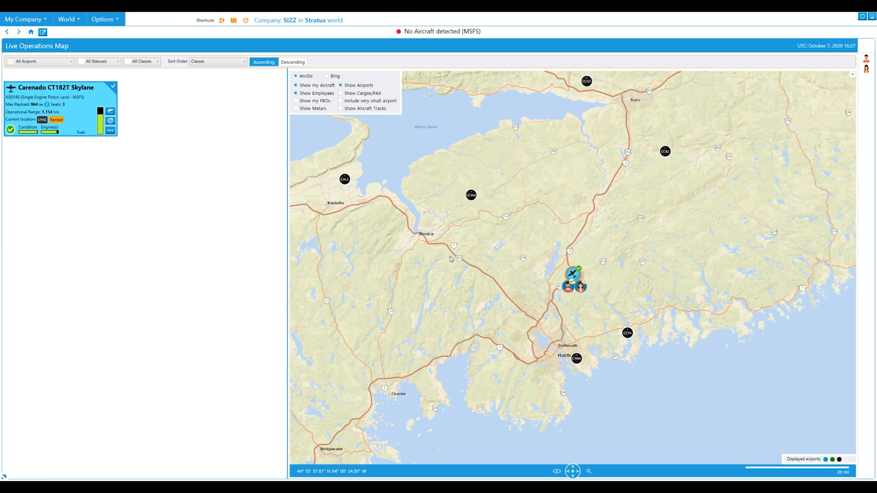
{"action": "mouse_move", "coordinate": [574, 296]}
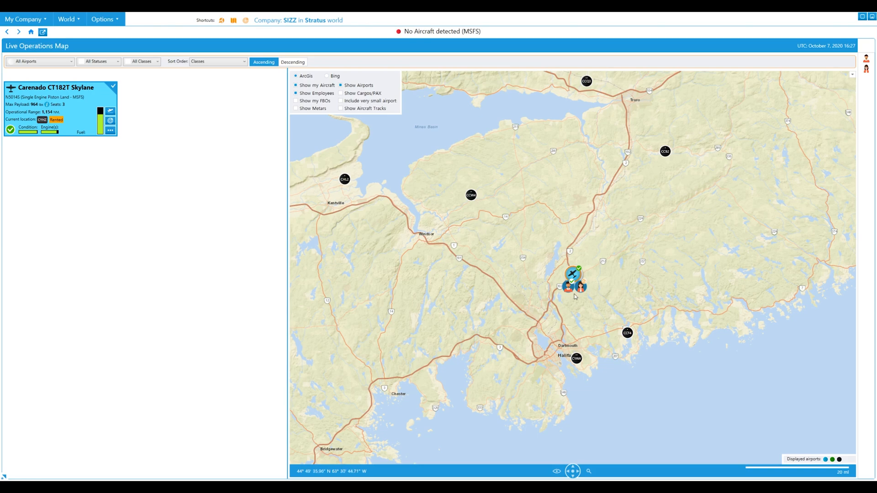
{"action": "mouse_move", "coordinate": [577, 295]}
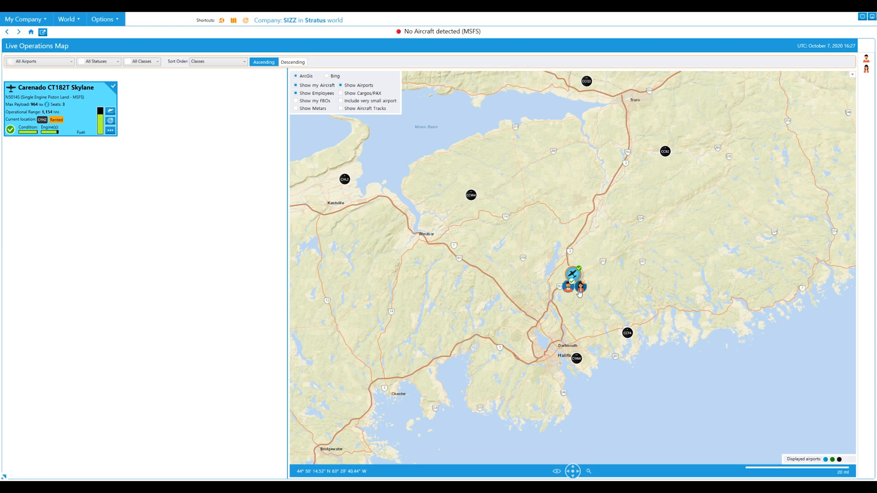